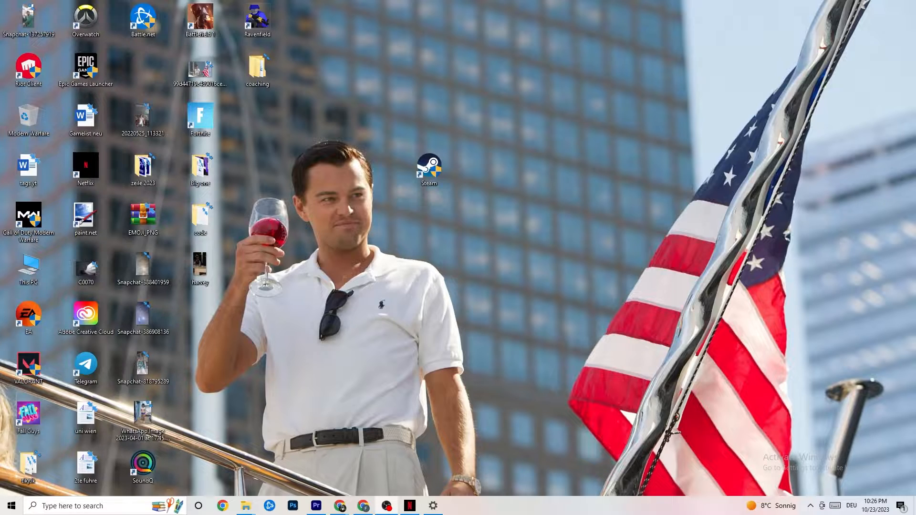
Bring up the Steam desktop shortcut's Properties on its Compatibility page
{"action": "left_click", "coordinate": [428, 169]}
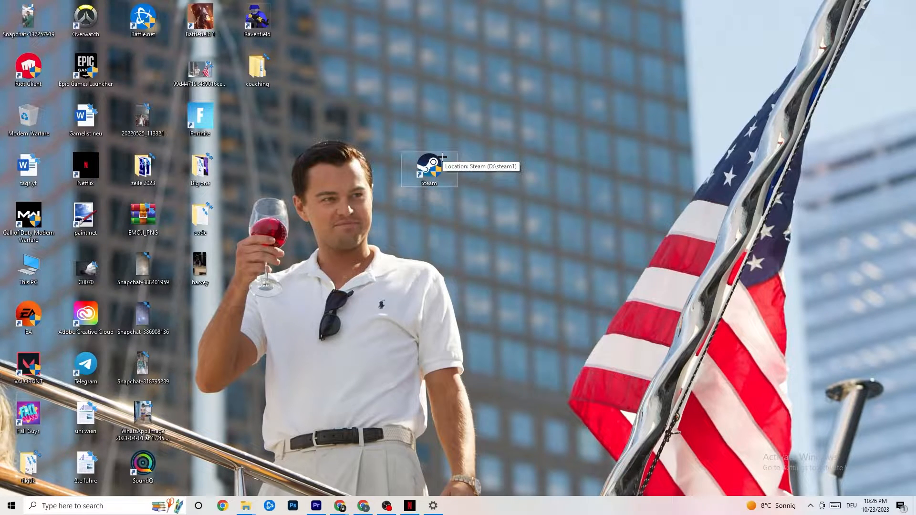
{"action": "right_click", "coordinate": [429, 168]}
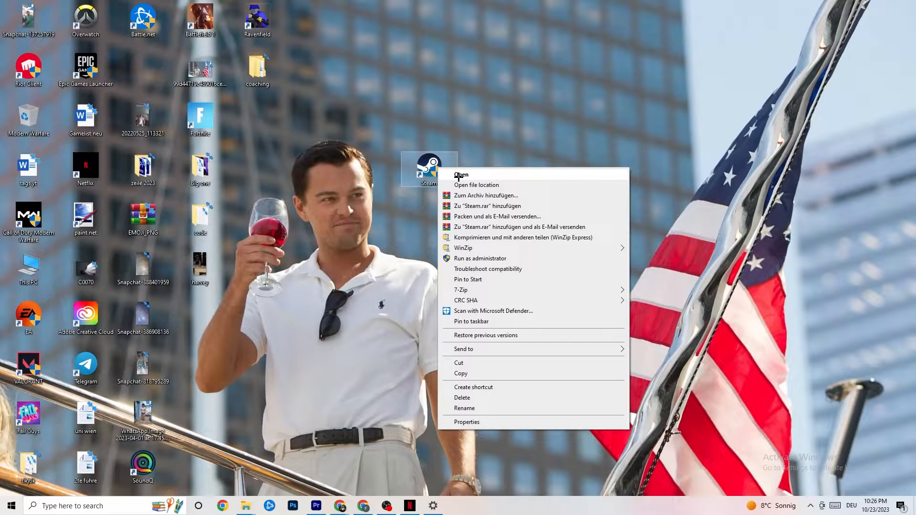
{"action": "mouse_move", "coordinate": [471, 263]}
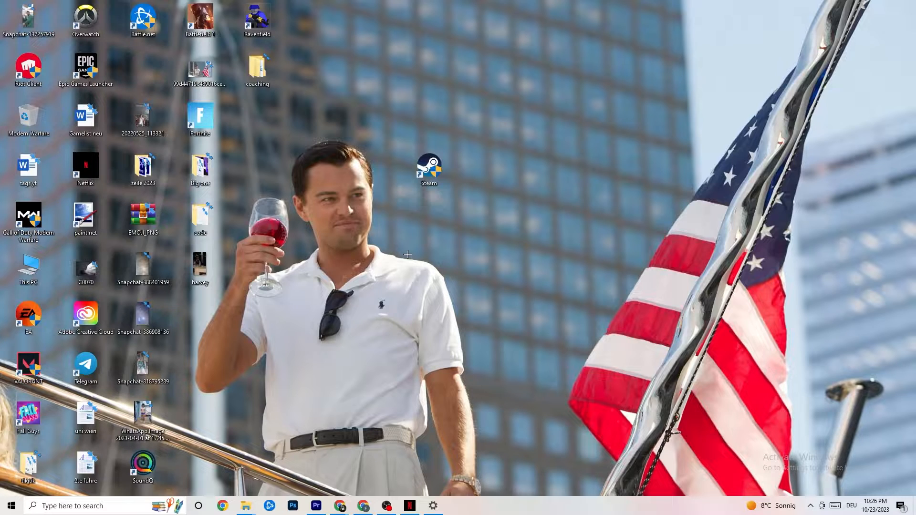
{"action": "left_click", "coordinate": [428, 170]}
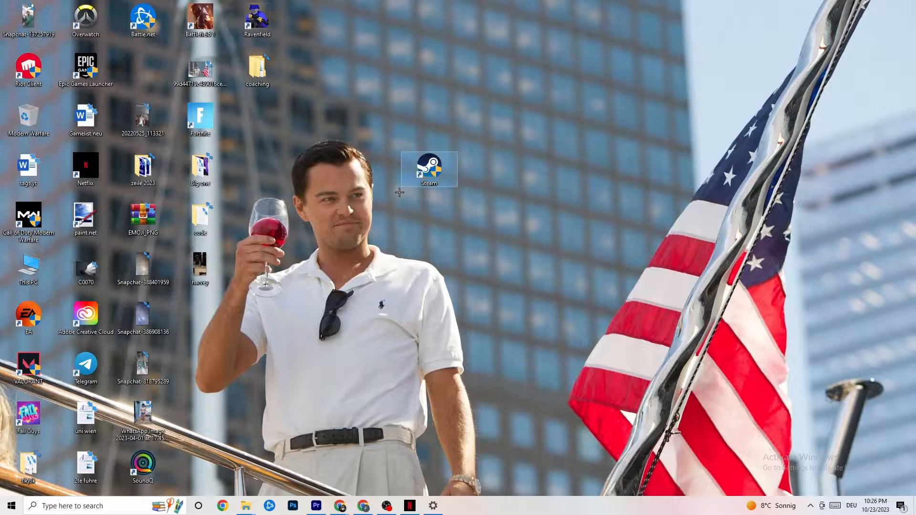
{"action": "right_click", "coordinate": [429, 169]}
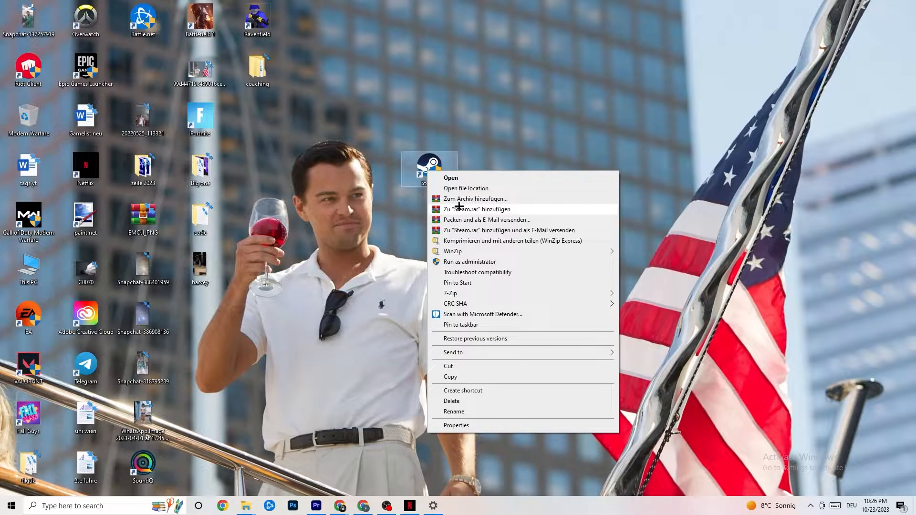
{"action": "left_click", "coordinate": [456, 426]}
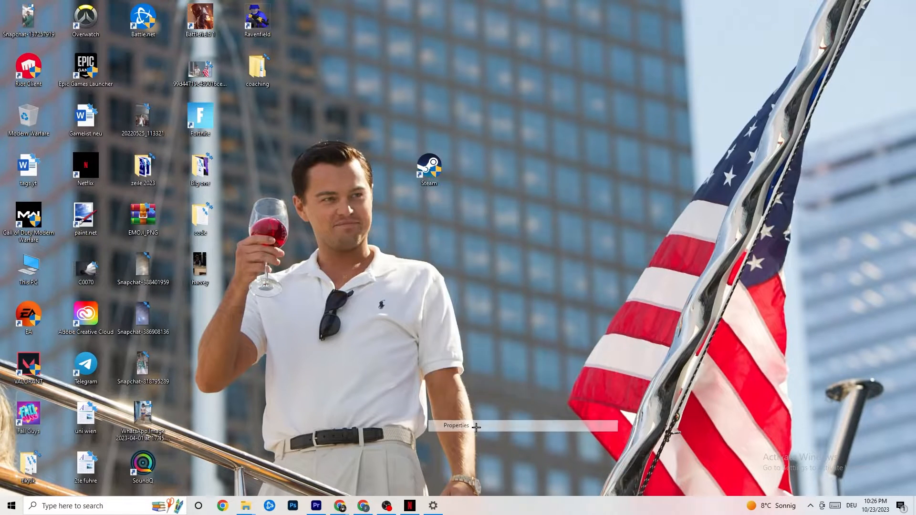
{"action": "left_click", "coordinate": [455, 426]}
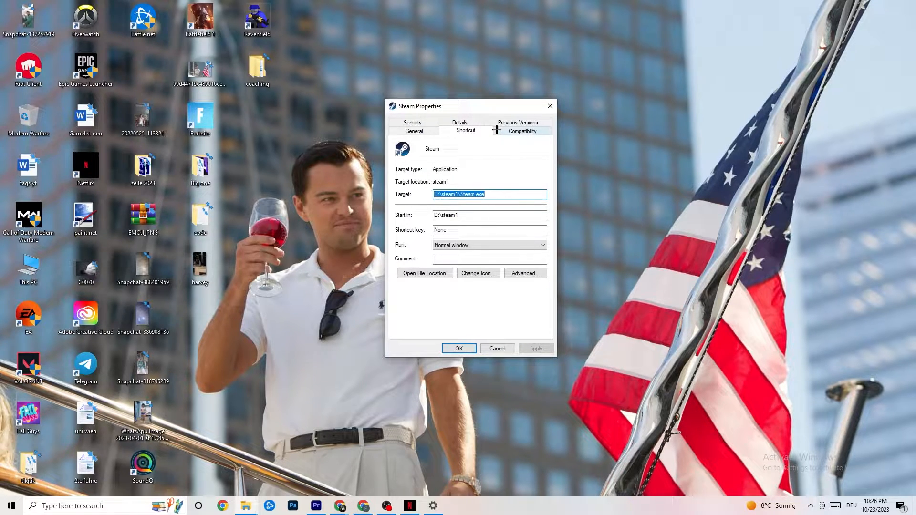
{"action": "left_click", "coordinate": [521, 131]}
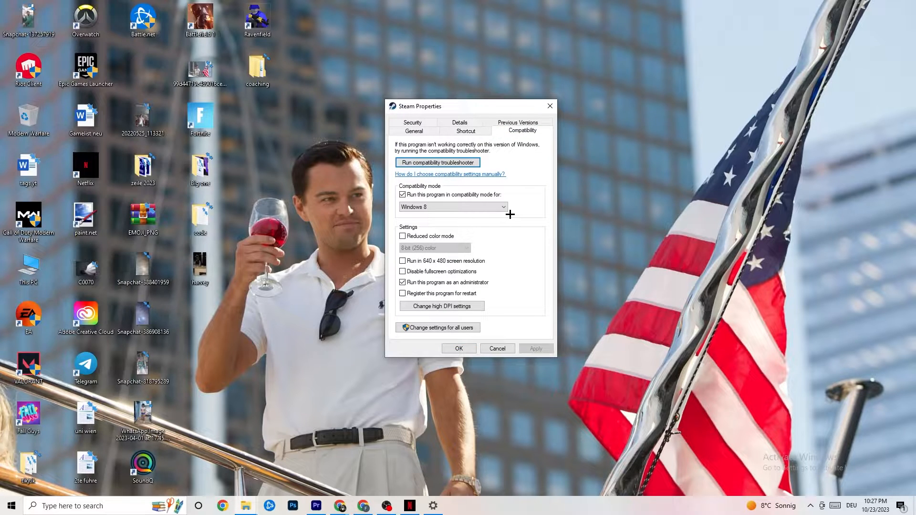
{"action": "mouse_move", "coordinate": [450, 194]}
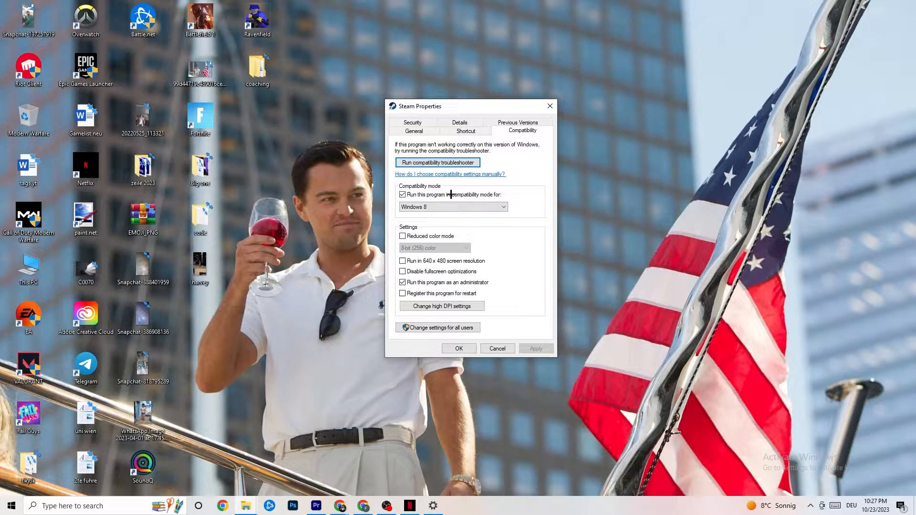
{"action": "mouse_move", "coordinate": [432, 217]}
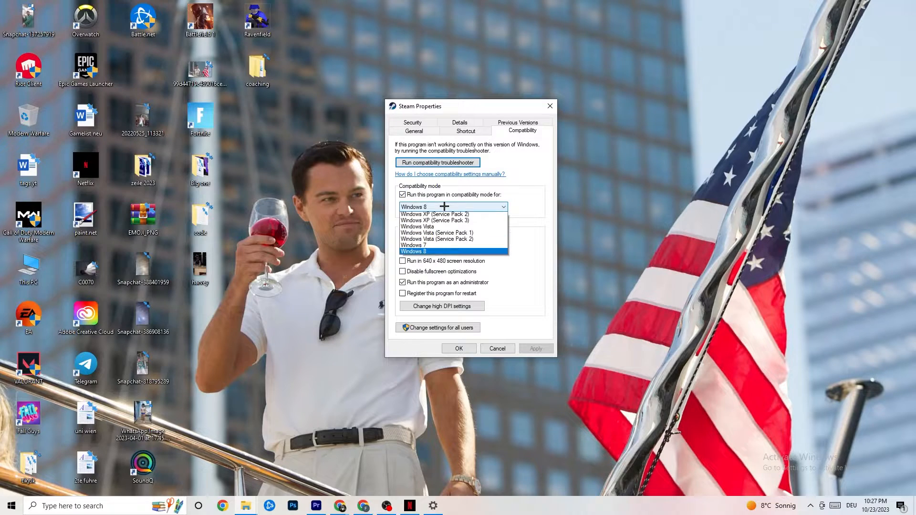
Keep Steam's compatibility mode set to Windows 8 and confirm the settings
{"action": "scroll", "scroll_direction": "up", "scroll_amount": 3}
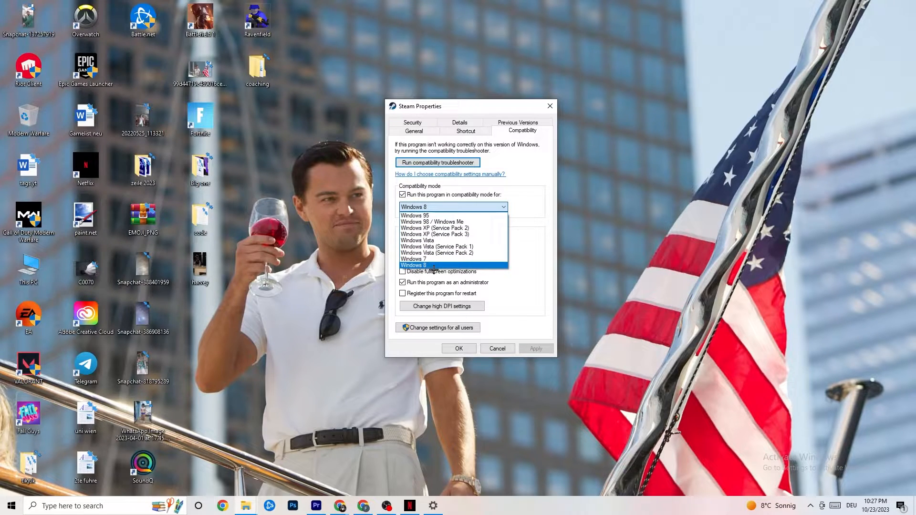
{"action": "left_click", "coordinate": [415, 265]}
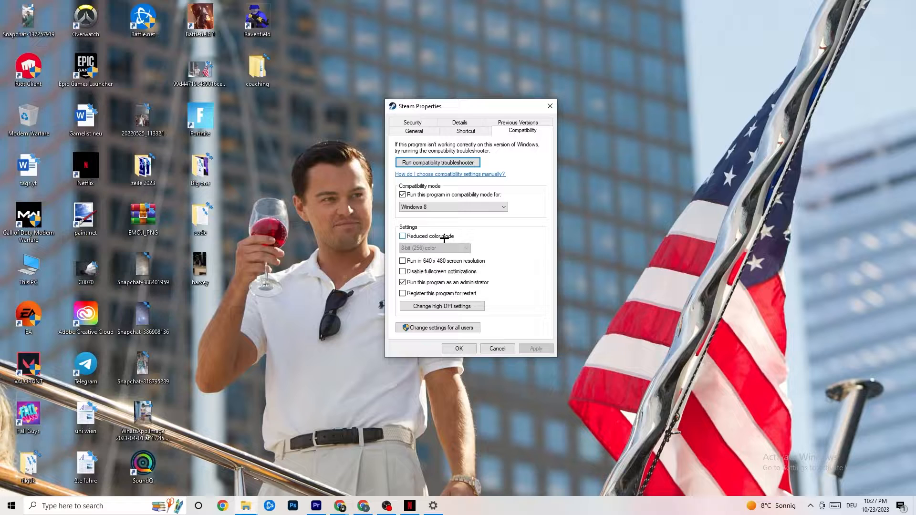
{"action": "mouse_move", "coordinate": [435, 260]}
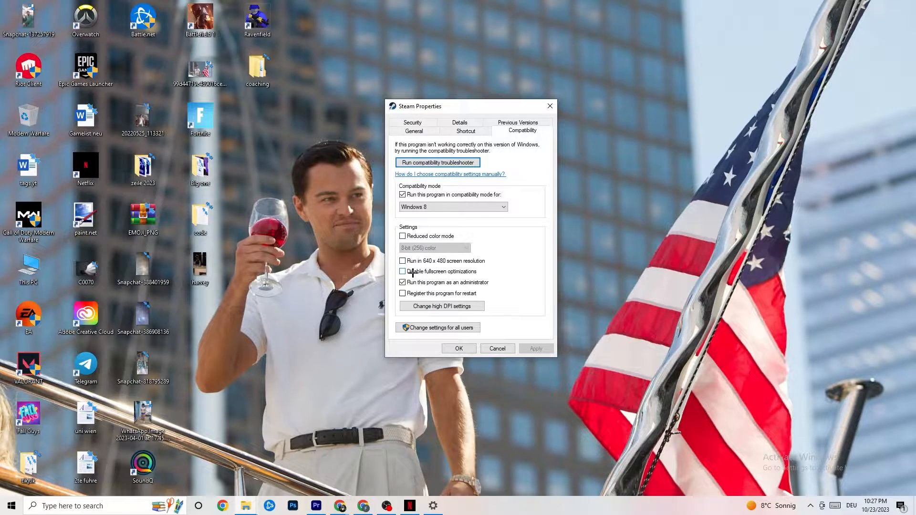
{"action": "left_click", "coordinate": [403, 271]}
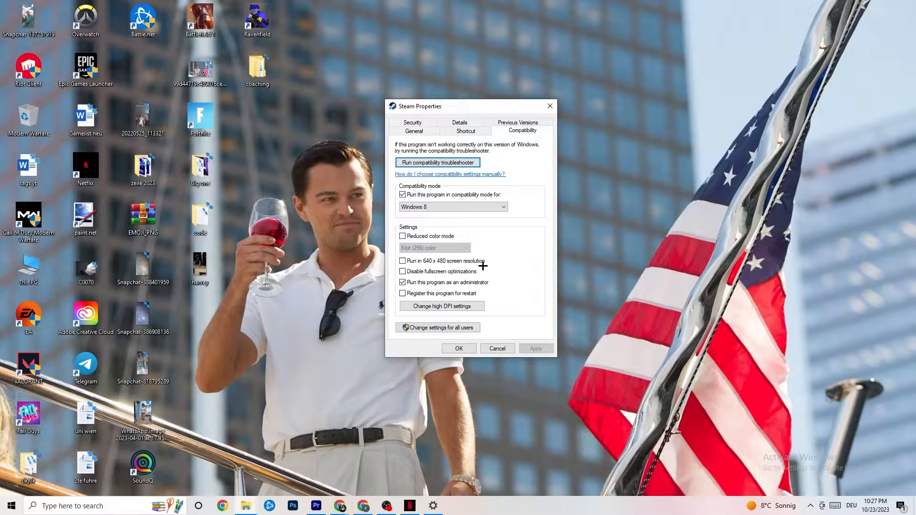
{"action": "mouse_move", "coordinate": [477, 282]}
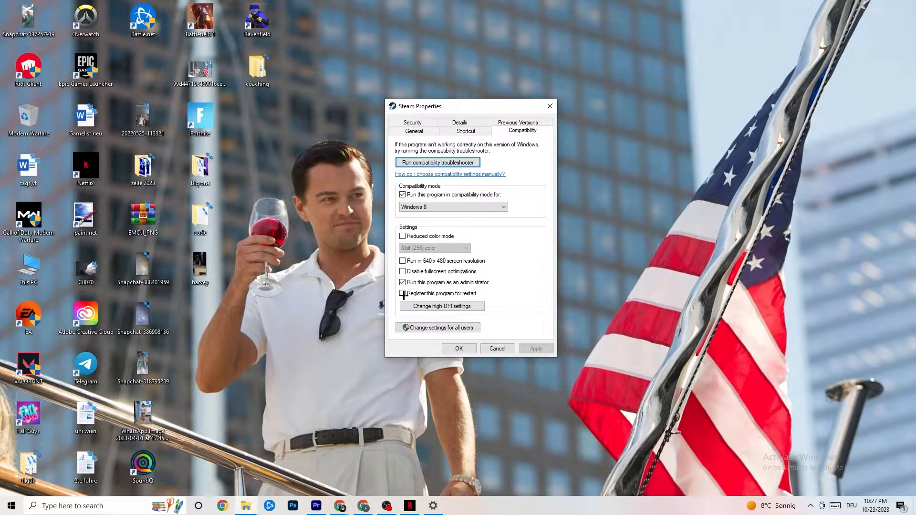
{"action": "left_click", "coordinate": [402, 294]}
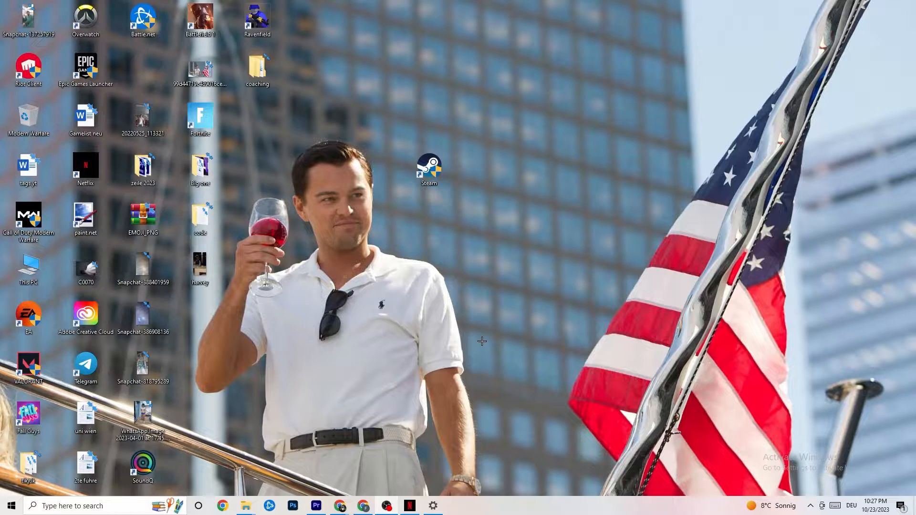
{"action": "mouse_move", "coordinate": [450, 166]}
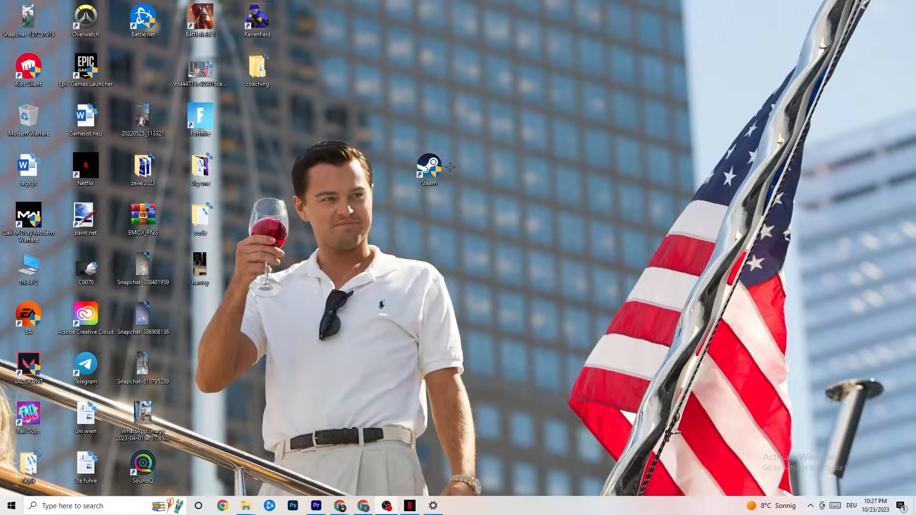
Revisit the Steam shortcut menu, then in Task Manager show the Details list with PIDs and status
{"action": "left_click", "coordinate": [10, 506]}
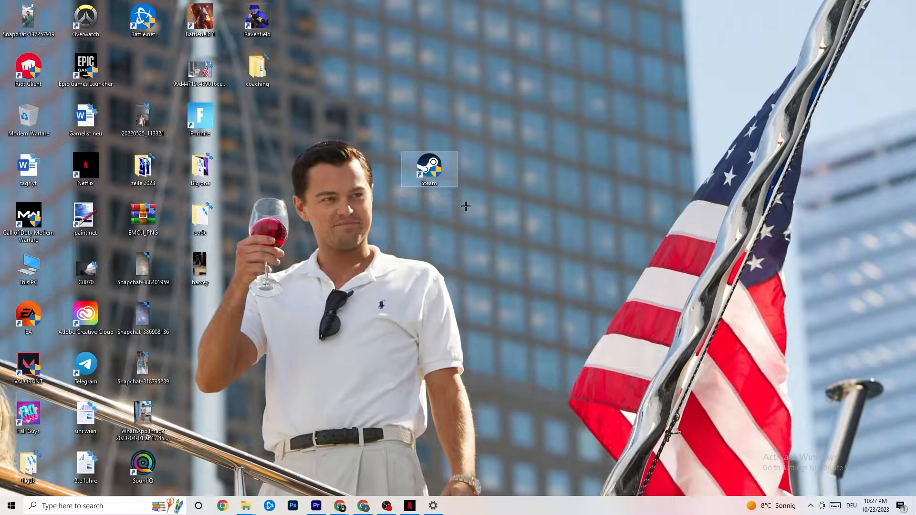
{"action": "mouse_move", "coordinate": [447, 155]}
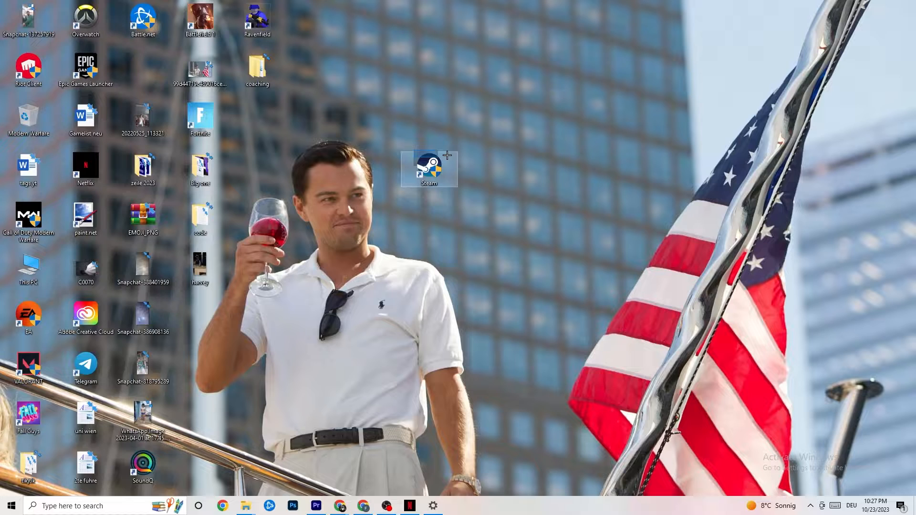
{"action": "right_click", "coordinate": [428, 168]}
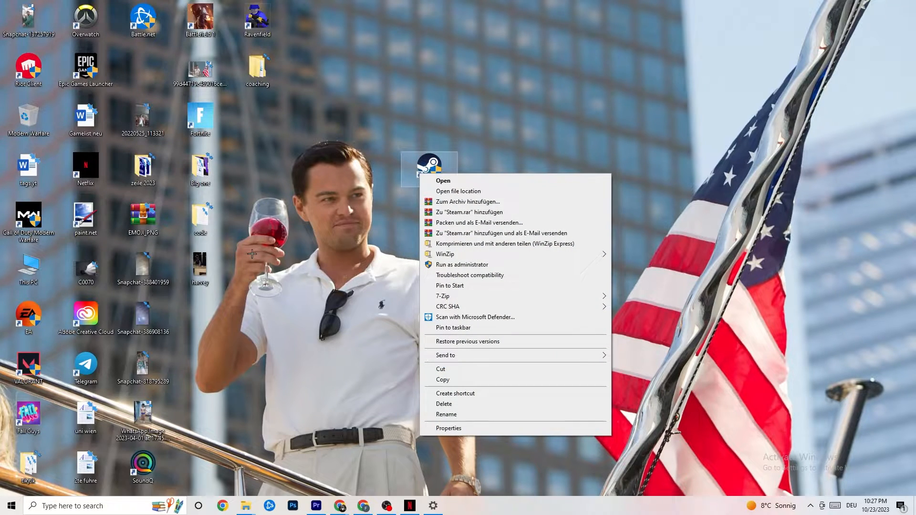
{"action": "left_click", "coordinate": [400, 269]}
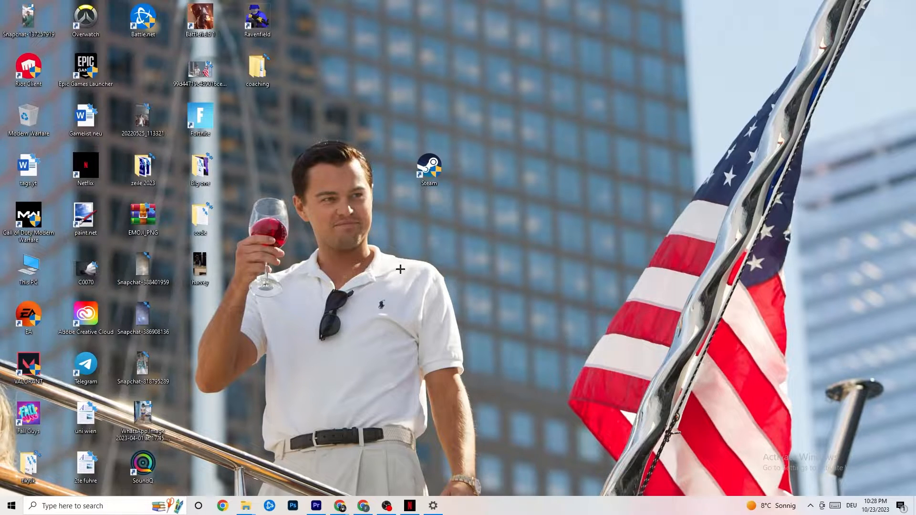
{"action": "mouse_move", "coordinate": [523, 240]}
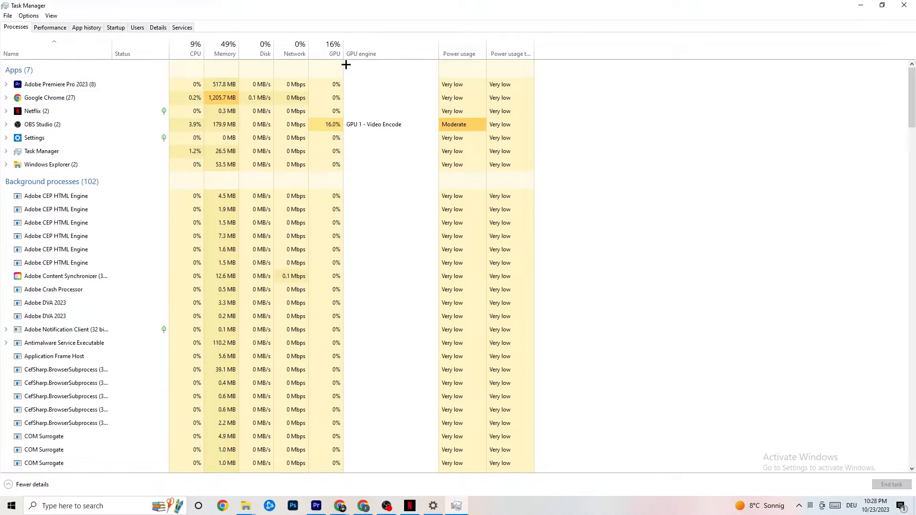
{"action": "mouse_move", "coordinate": [333, 47]}
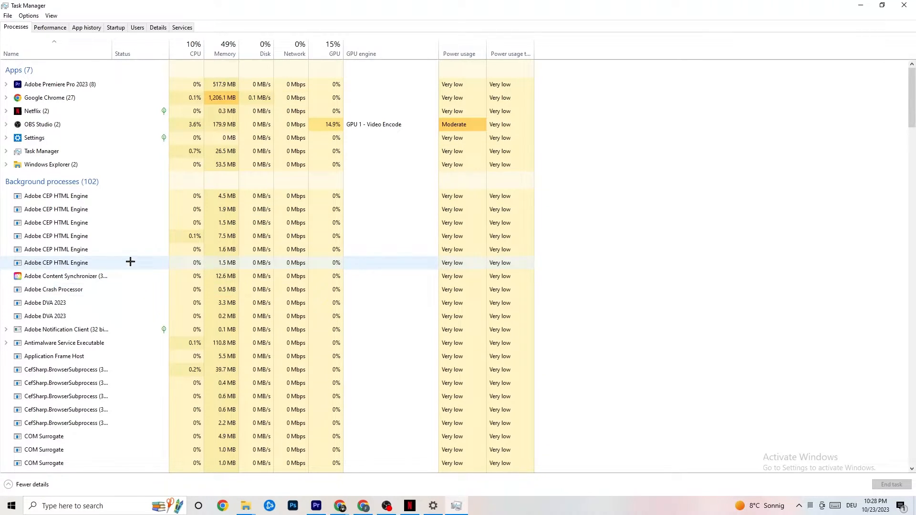
{"action": "mouse_move", "coordinate": [116, 303]}
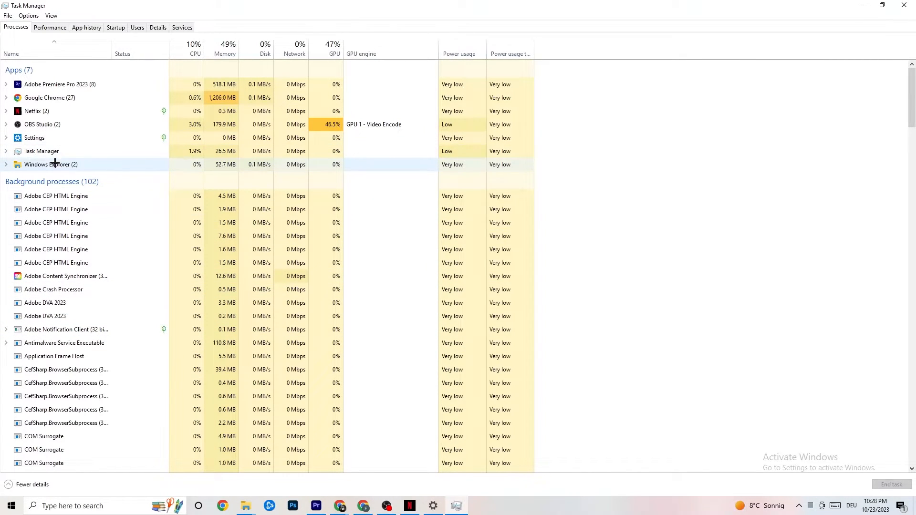
{"action": "right_click", "coordinate": [49, 97]}
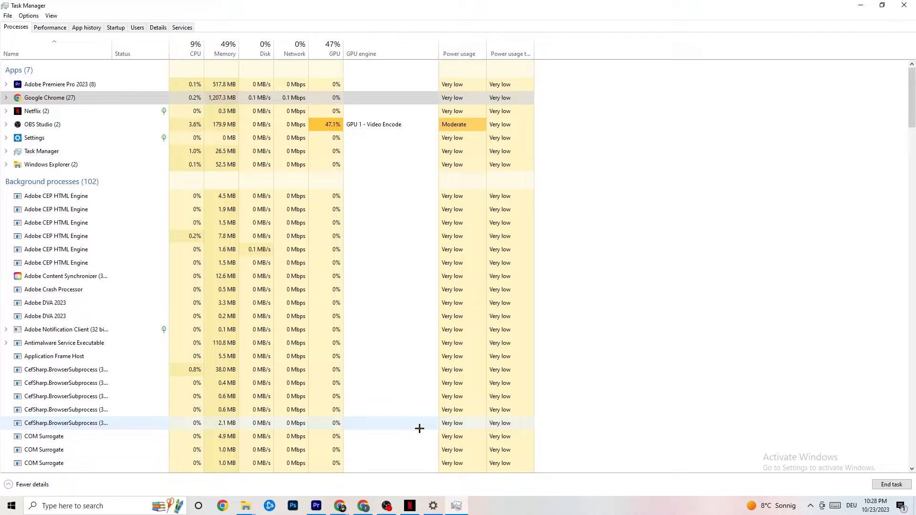
{"action": "mouse_move", "coordinate": [98, 19]}
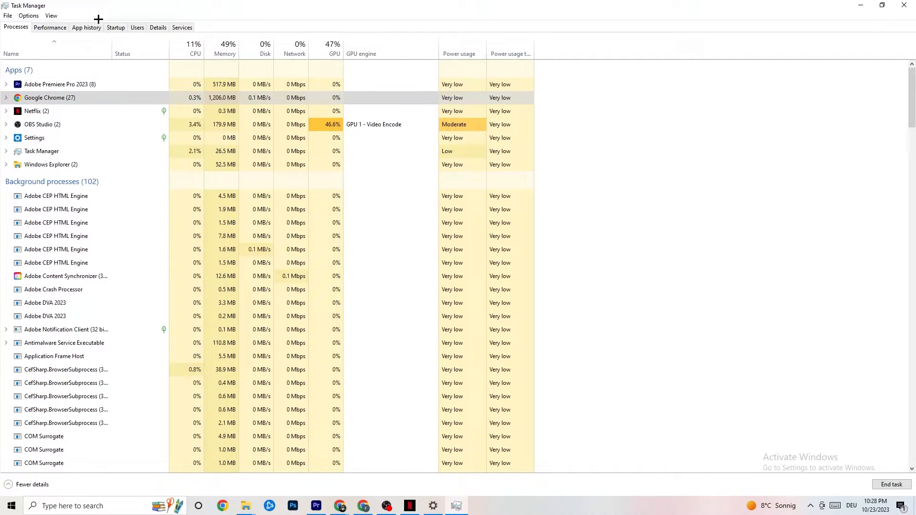
{"action": "left_click", "coordinate": [157, 27]}
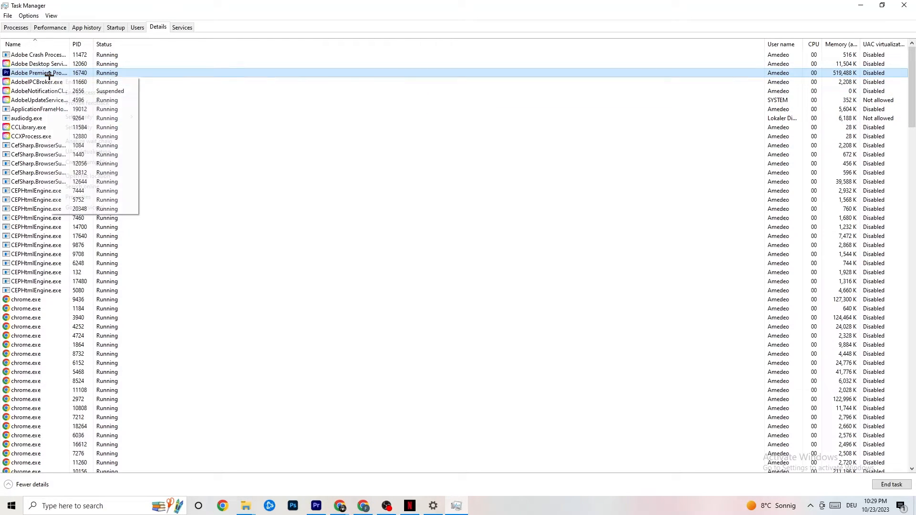
Look over Adobe Premiere Pro's Set priority options, then show the Startup apps list
{"action": "right_click", "coordinate": [38, 72]}
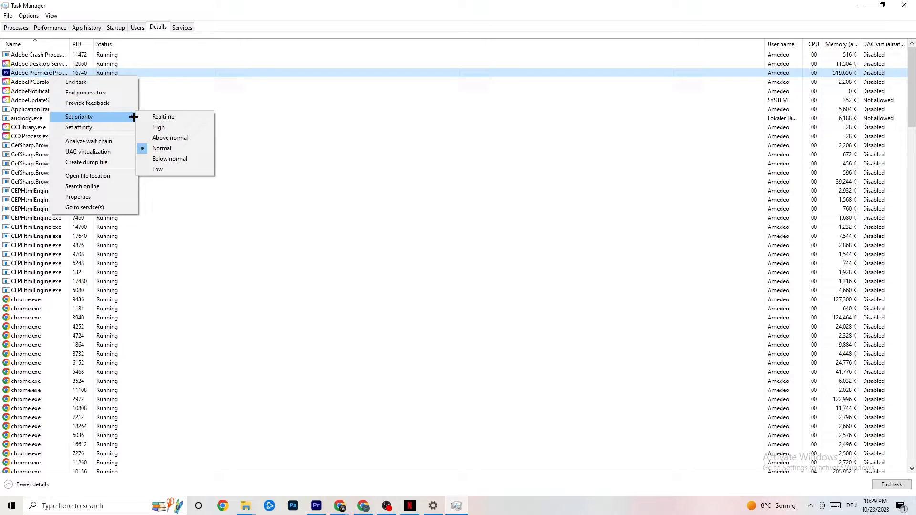
{"action": "mouse_move", "coordinate": [126, 117]}
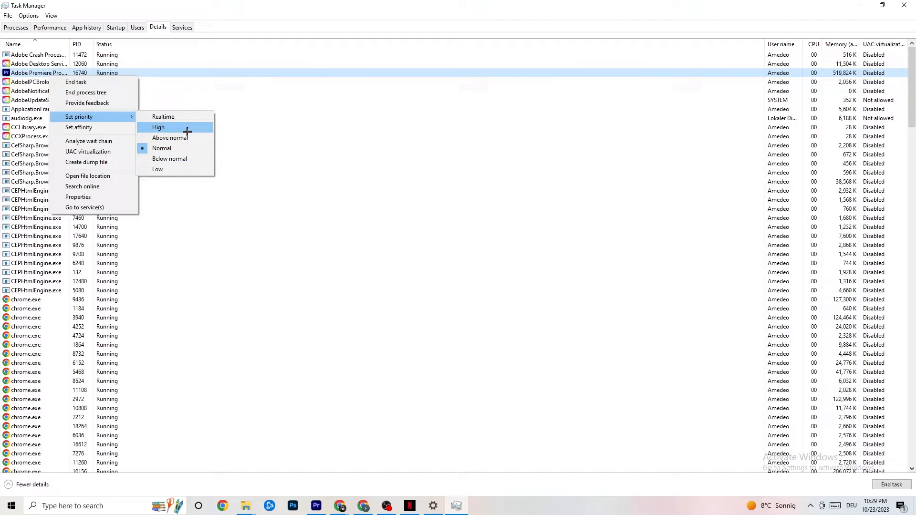
{"action": "mouse_move", "coordinate": [170, 148]}
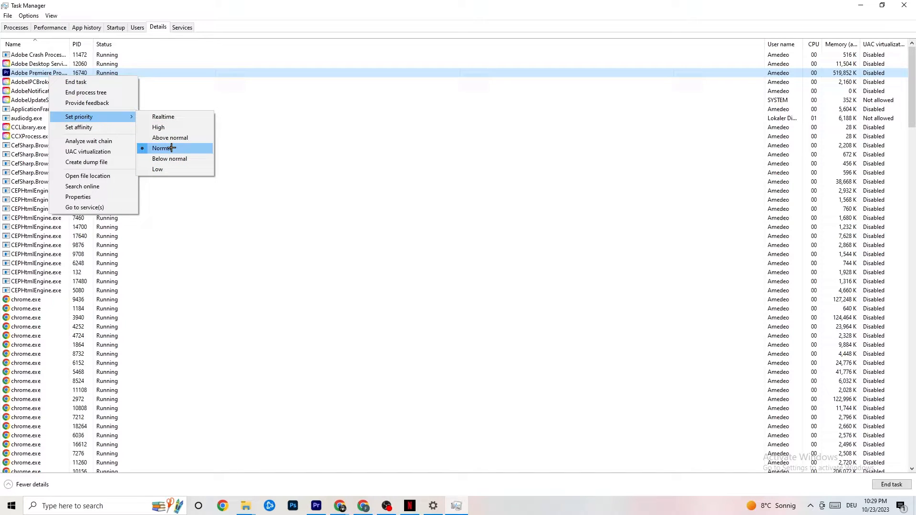
{"action": "mouse_move", "coordinate": [170, 127]}
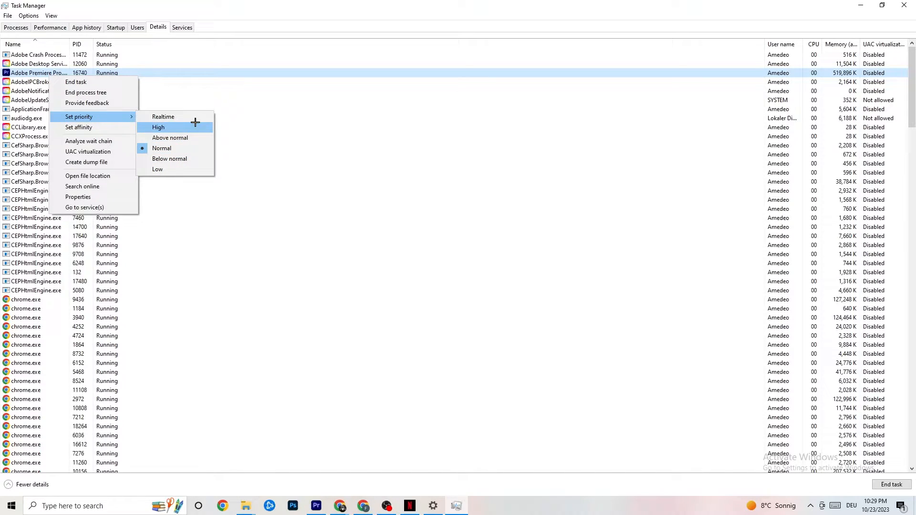
{"action": "mouse_move", "coordinate": [163, 116]}
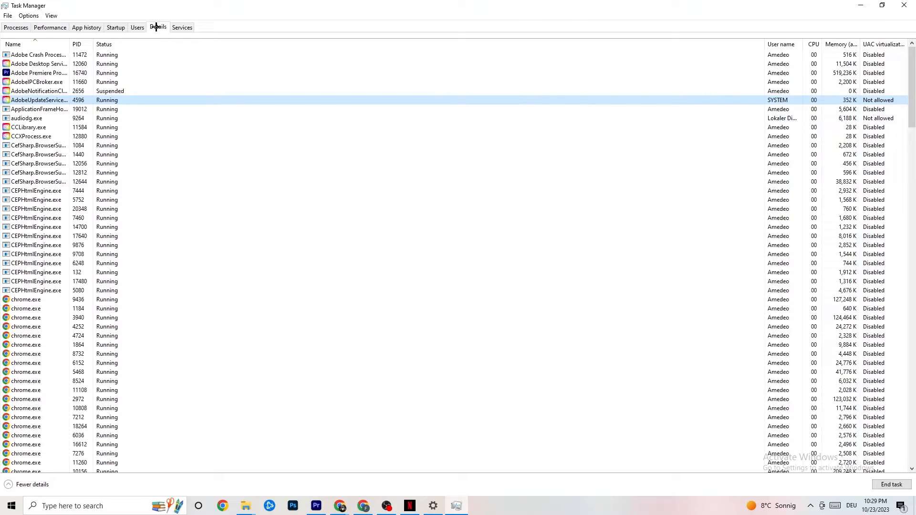
{"action": "left_click", "coordinate": [115, 28]}
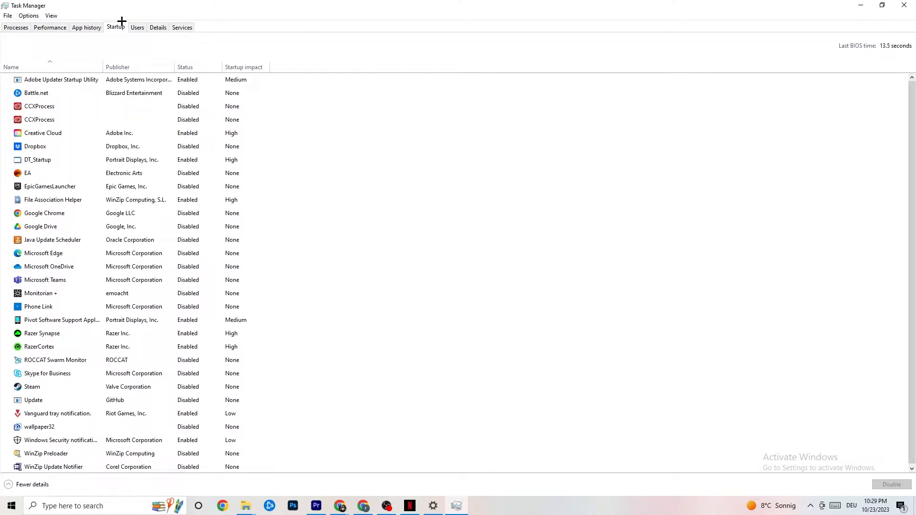
Disable Razer Synapse as a startup app and close Task Manager
{"action": "left_click", "coordinate": [35, 146]}
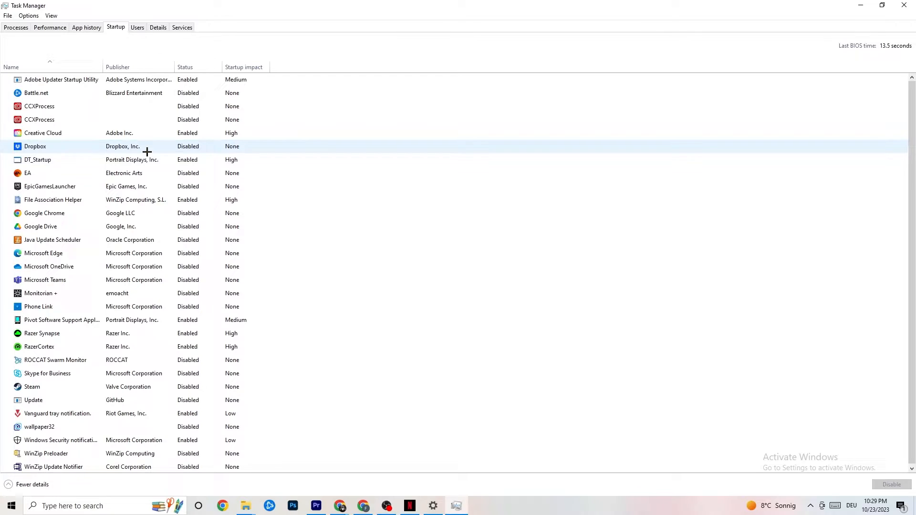
{"action": "mouse_move", "coordinate": [239, 53]}
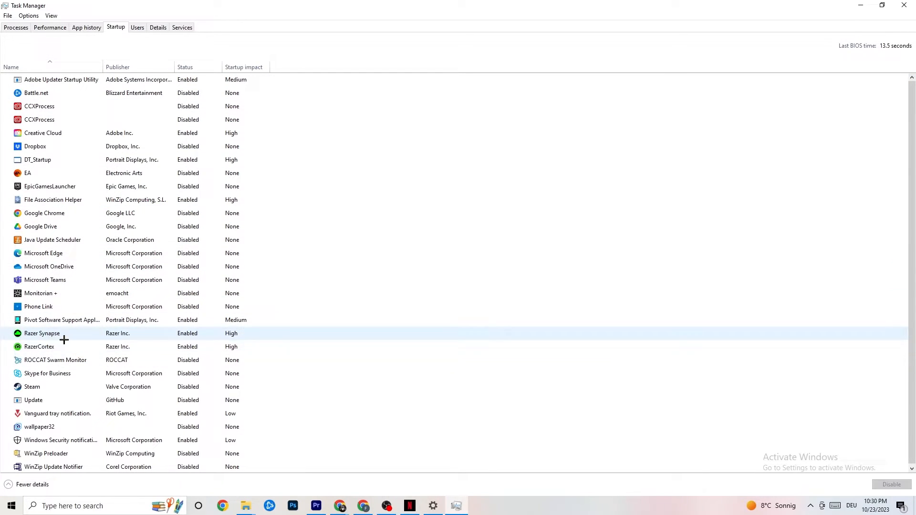
{"action": "right_click", "coordinate": [41, 333]}
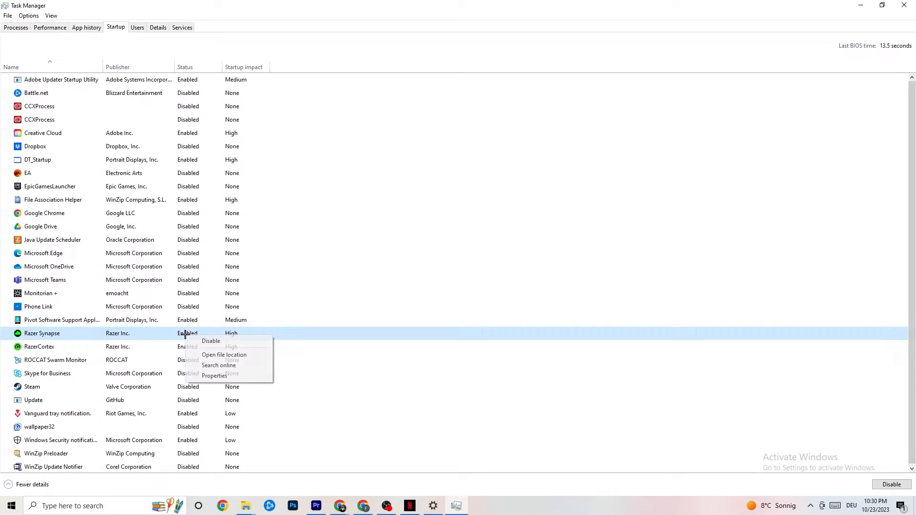
{"action": "left_click", "coordinate": [472, 49]}
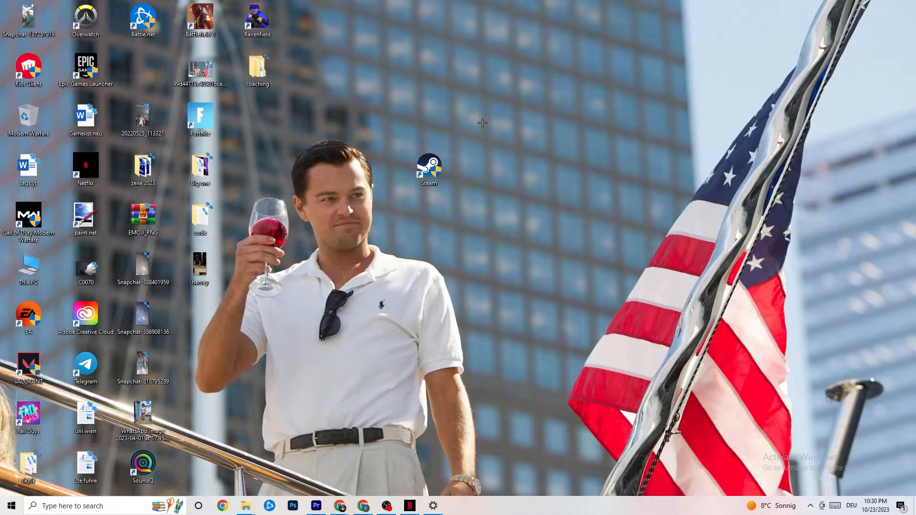
{"action": "mouse_move", "coordinate": [56, 506]}
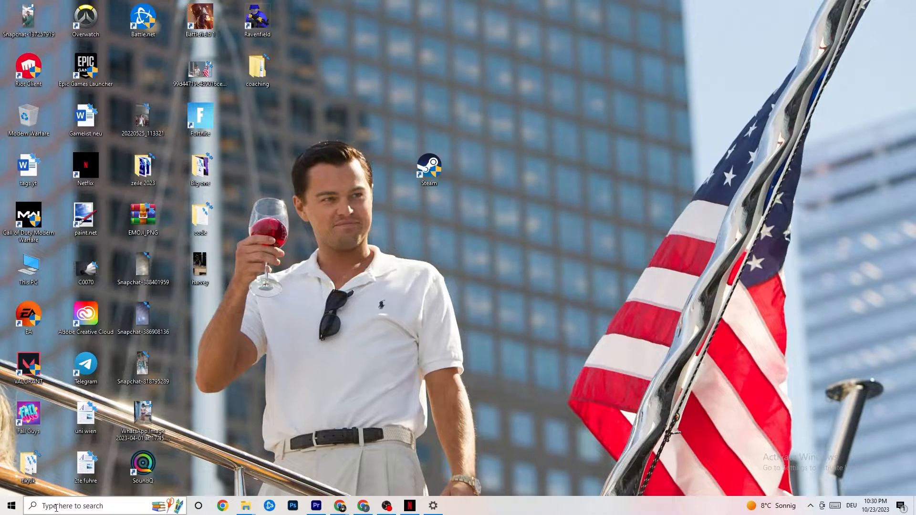
Launch Windows Settings from Start and go to its home page
{"action": "left_click", "coordinate": [8, 505]}
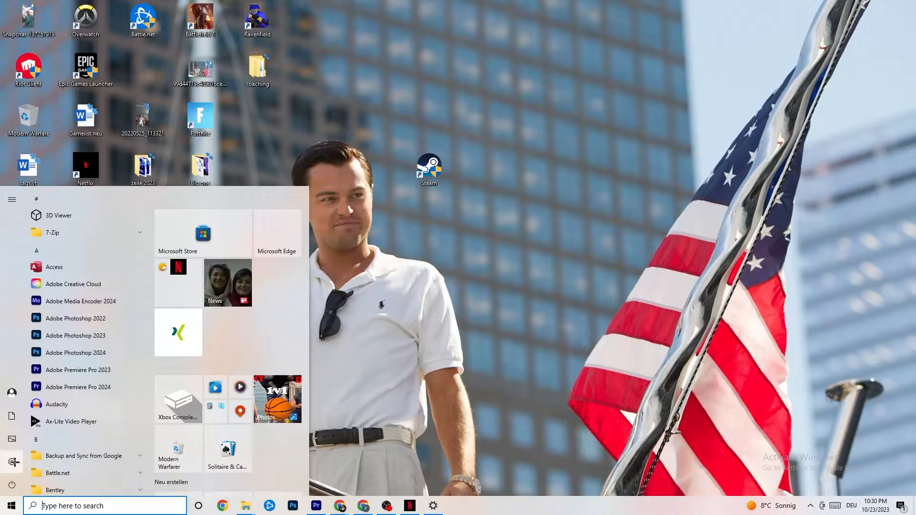
{"action": "left_click", "coordinate": [11, 446]}
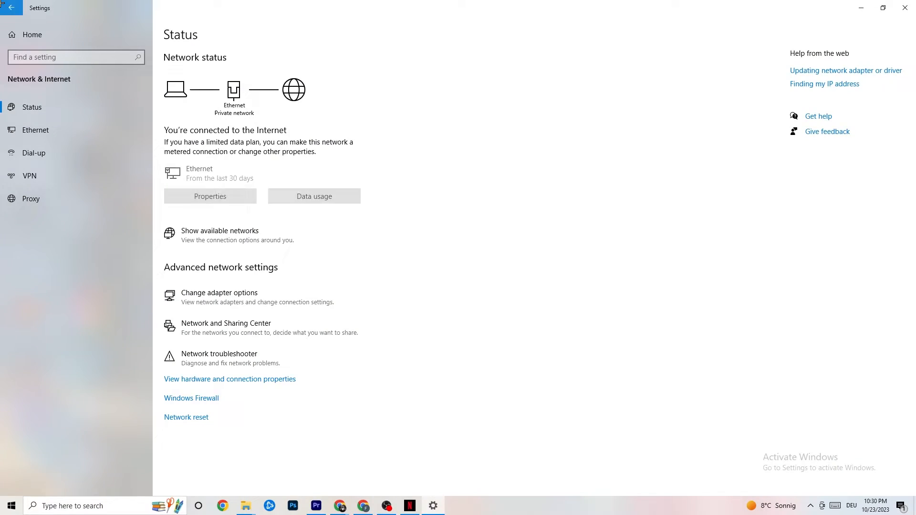
{"action": "left_click", "coordinate": [11, 7]}
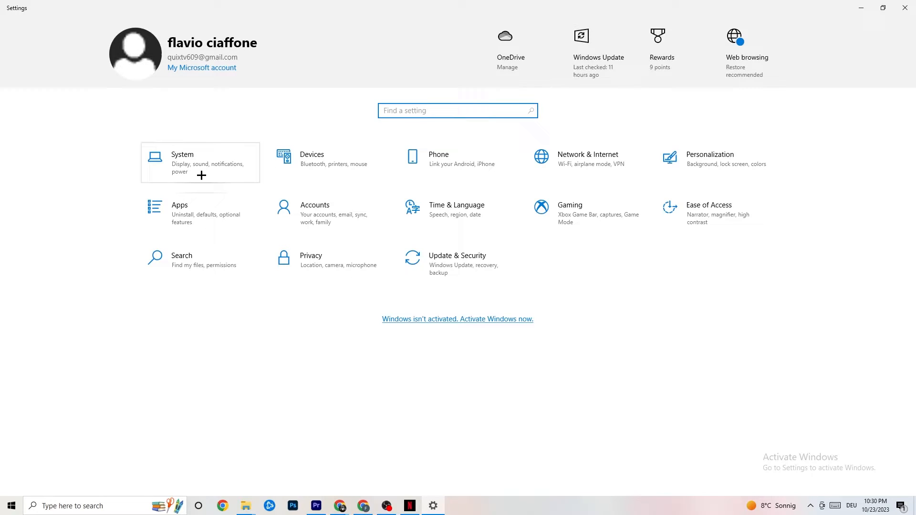
Go to System's Display page showing scale and 1920 × 1080 resolution
{"action": "left_click", "coordinate": [199, 162]}
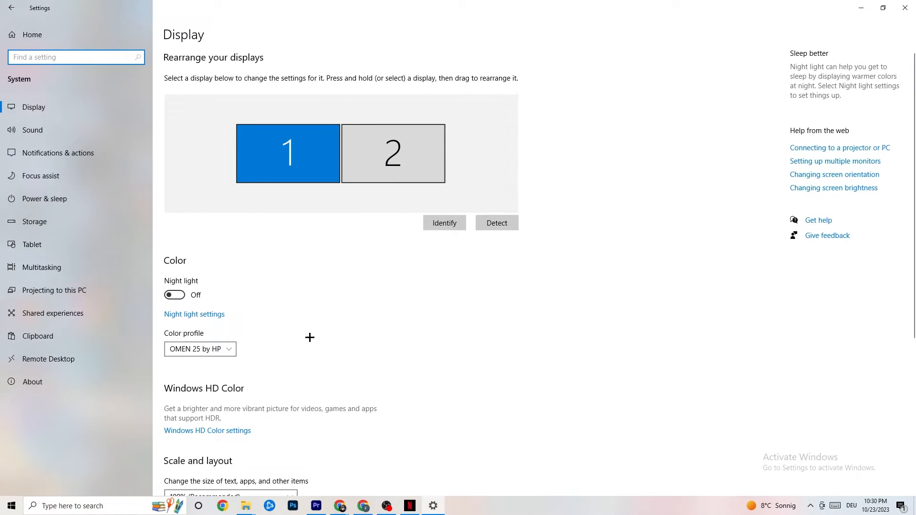
{"action": "mouse_move", "coordinate": [77, 110]}
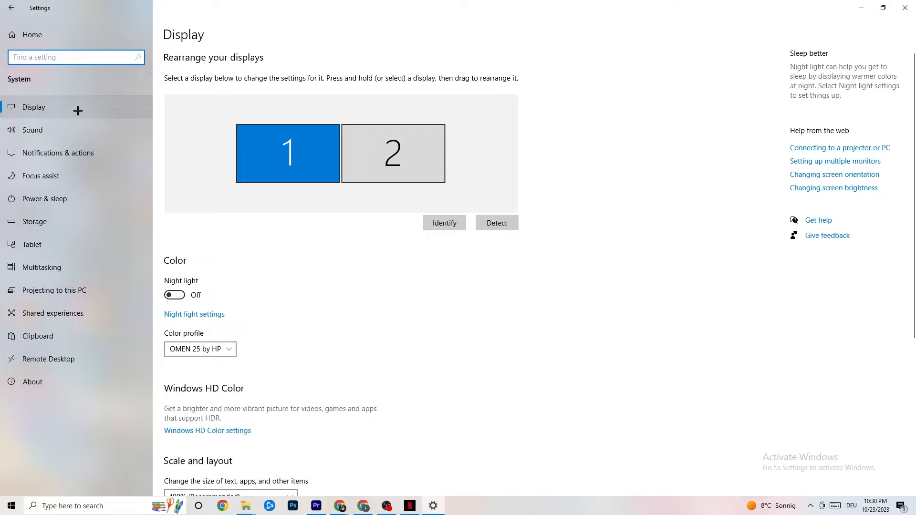
{"action": "mouse_move", "coordinate": [507, 108]}
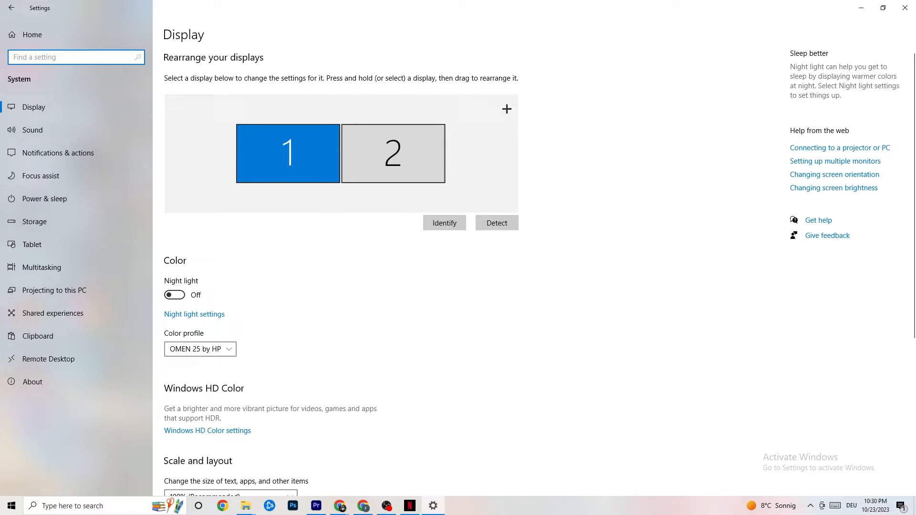
{"action": "mouse_move", "coordinate": [392, 154]}
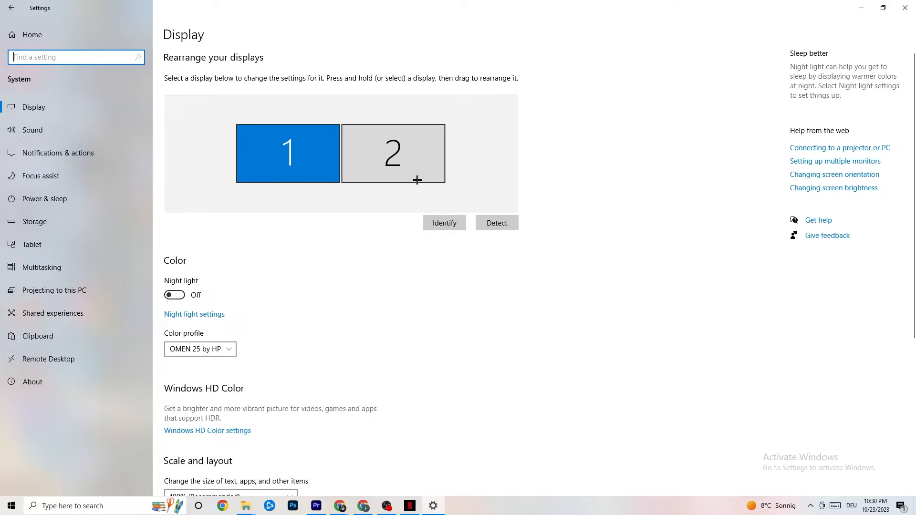
{"action": "mouse_move", "coordinate": [449, 138]}
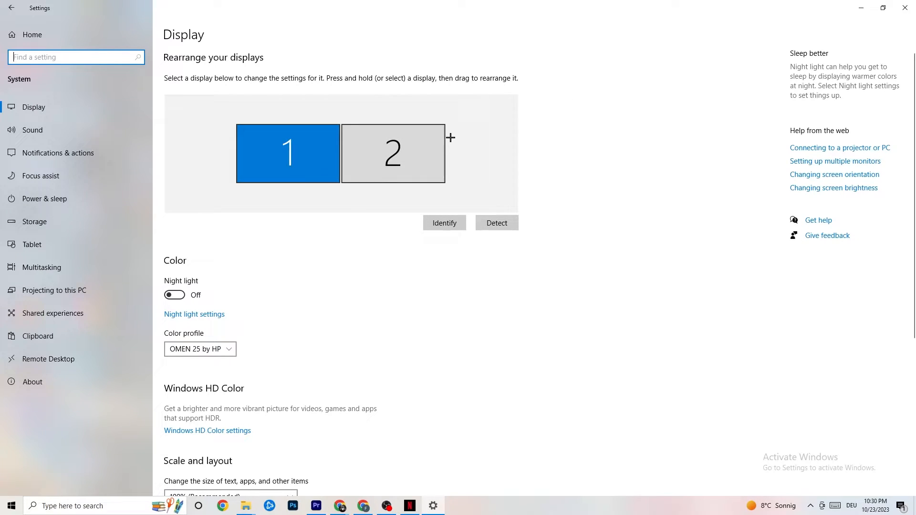
{"action": "mouse_move", "coordinate": [542, 86]}
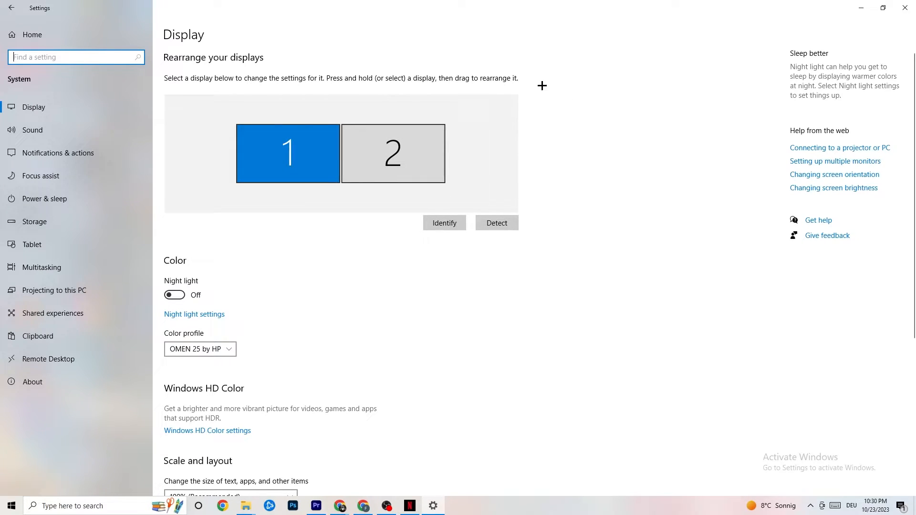
{"action": "scroll", "scroll_direction": "down", "scroll_amount": 3}
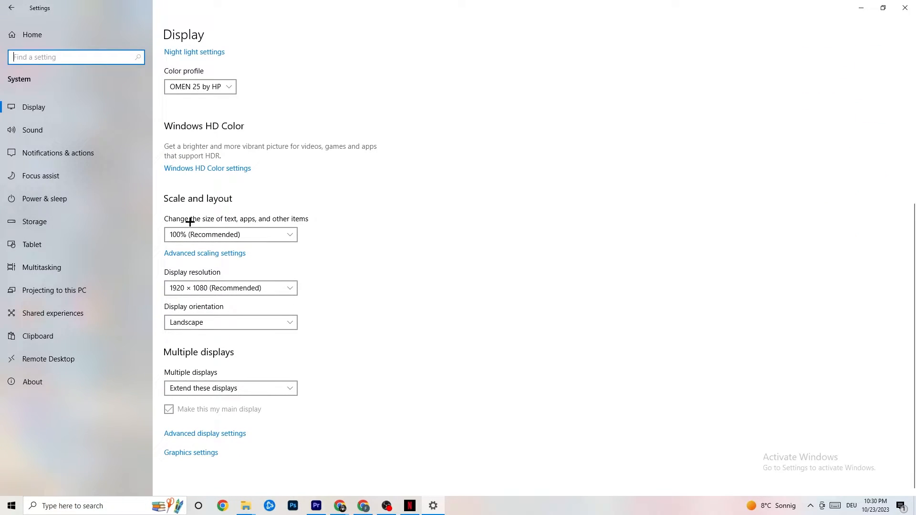
Check the text scaling choices, then reach Power & sleep and the additional power plans window
{"action": "left_click", "coordinate": [230, 235]}
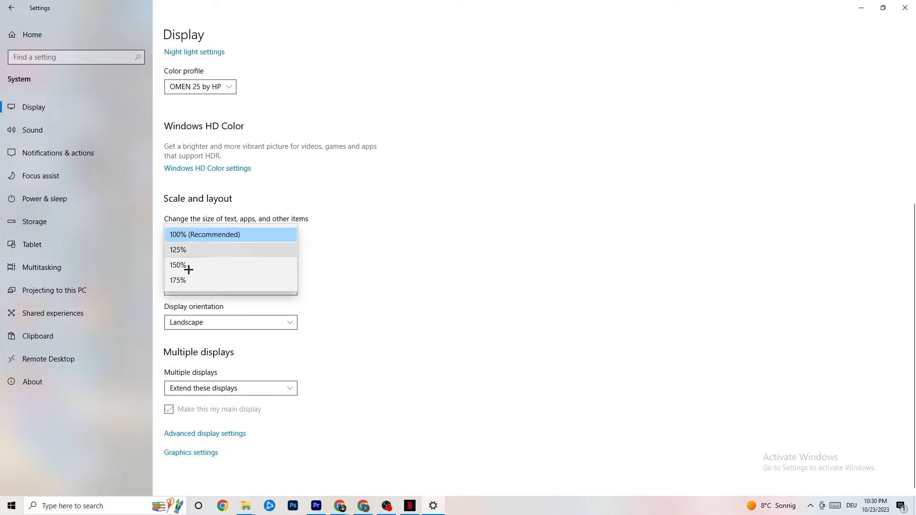
{"action": "left_click", "coordinate": [231, 234]}
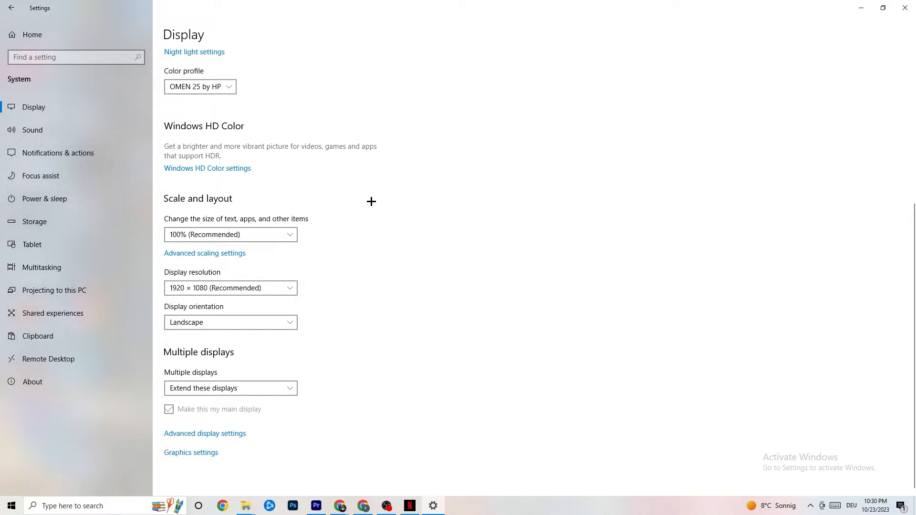
{"action": "mouse_move", "coordinate": [302, 226]}
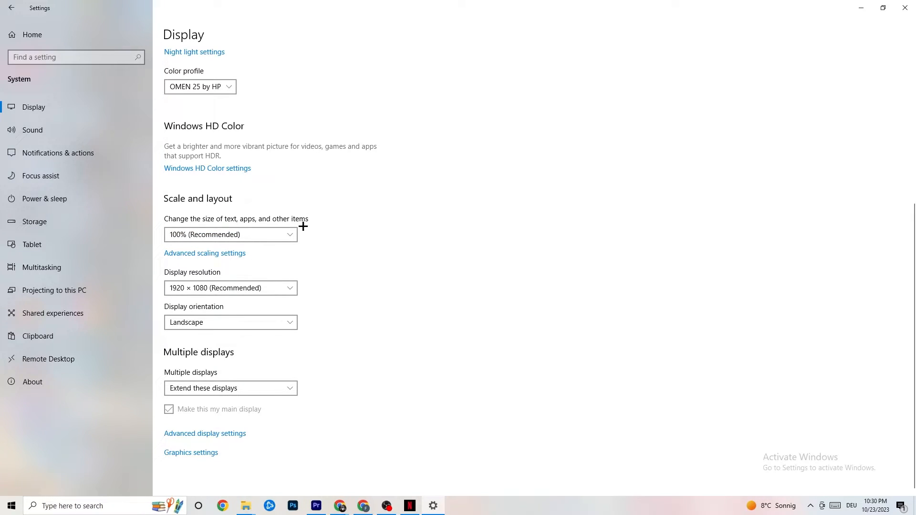
{"action": "mouse_move", "coordinate": [427, 231]}
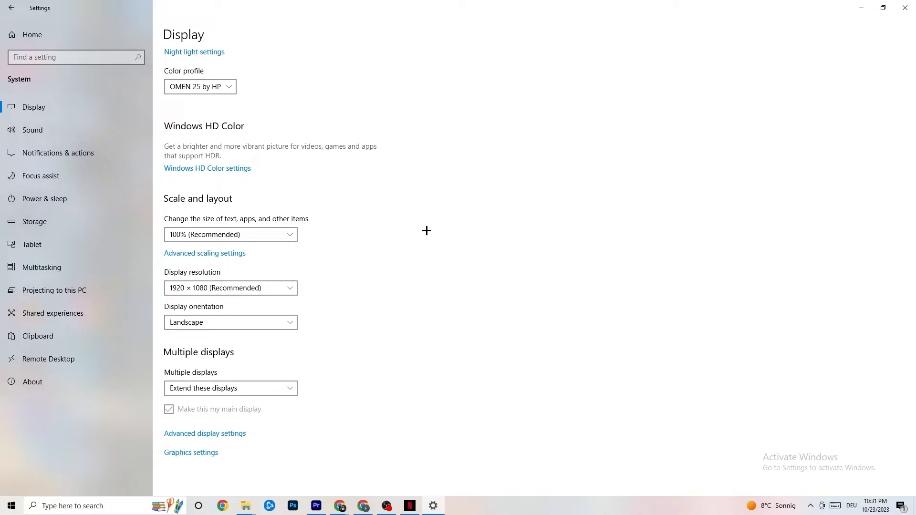
{"action": "mouse_move", "coordinate": [43, 198]}
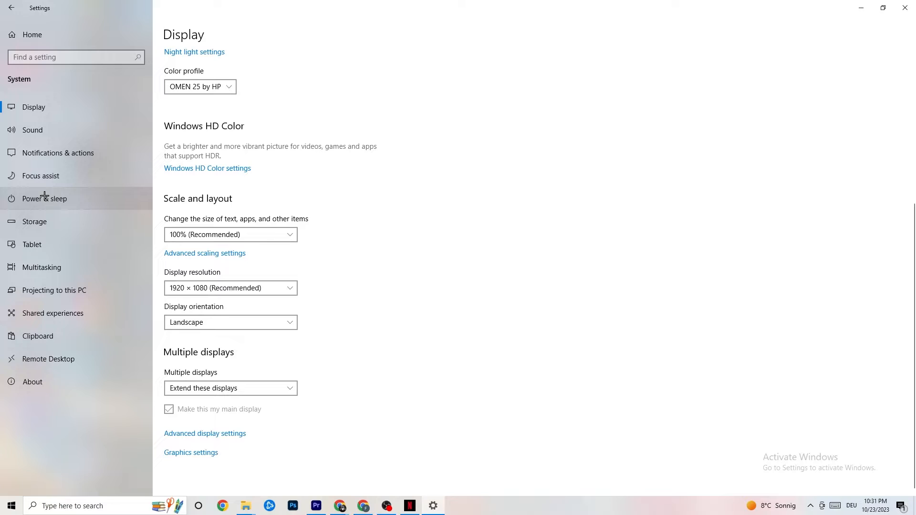
{"action": "left_click", "coordinate": [44, 198]}
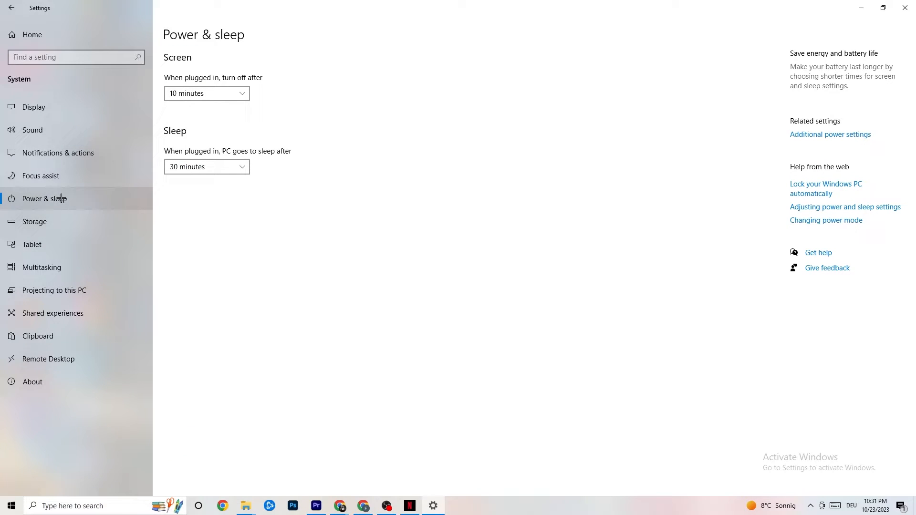
{"action": "mouse_move", "coordinate": [407, 95]}
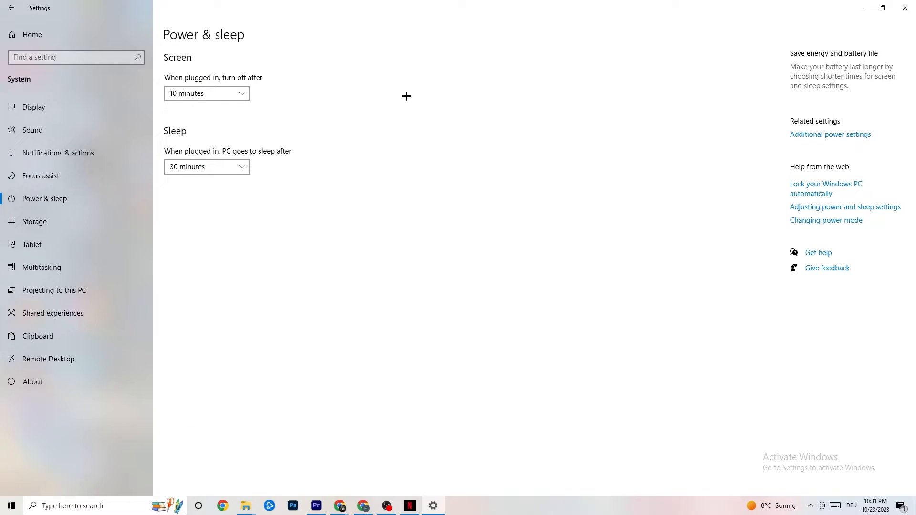
{"action": "mouse_move", "coordinate": [830, 135]}
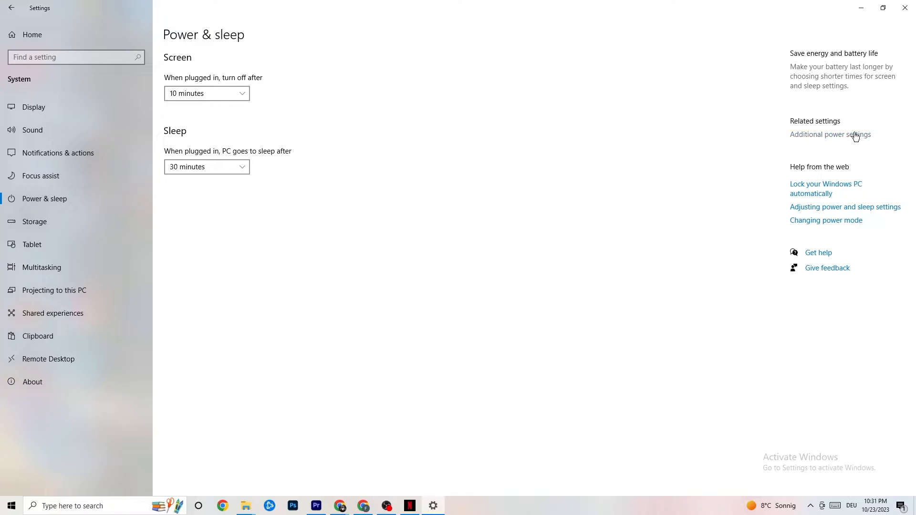
{"action": "left_click", "coordinate": [830, 135]}
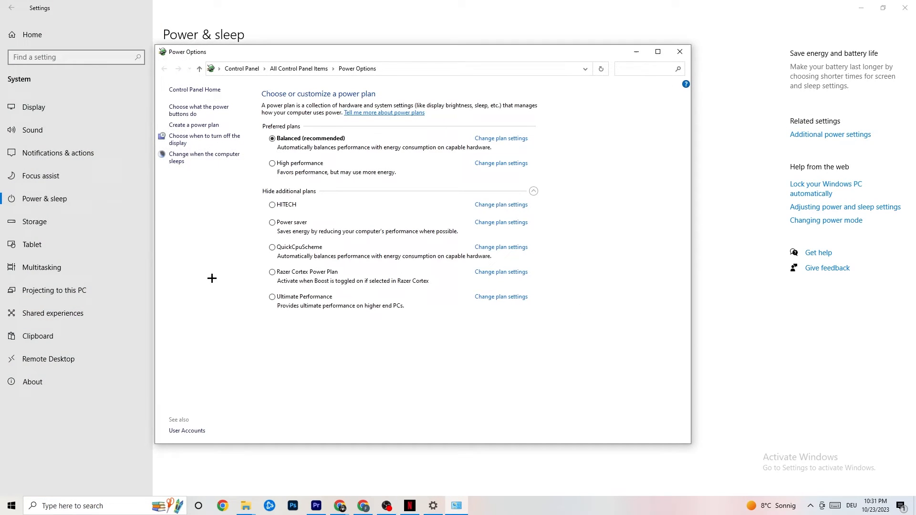
{"action": "mouse_move", "coordinate": [297, 116]}
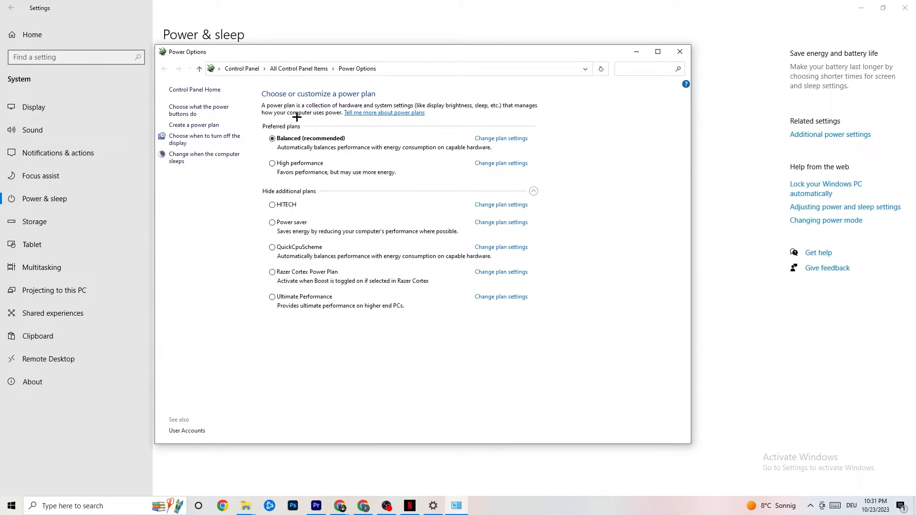
{"action": "mouse_move", "coordinate": [421, 207]}
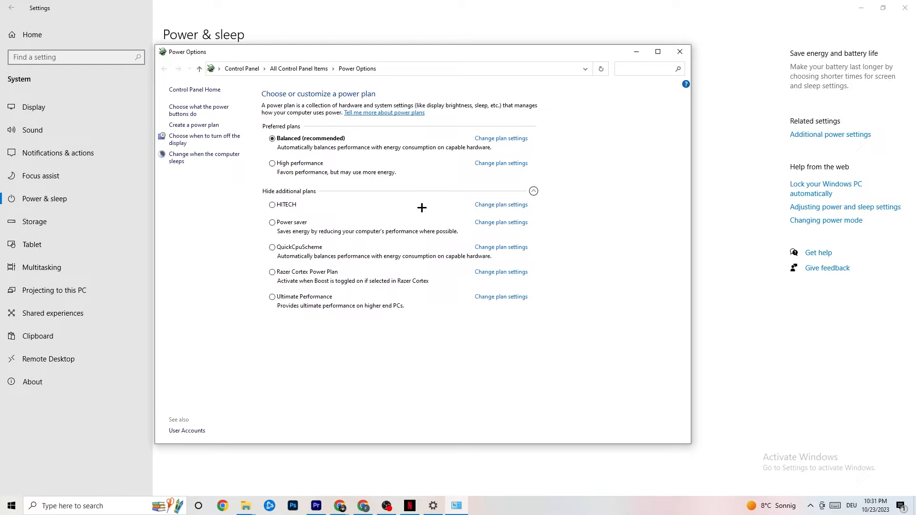
{"action": "mouse_move", "coordinate": [311, 147]}
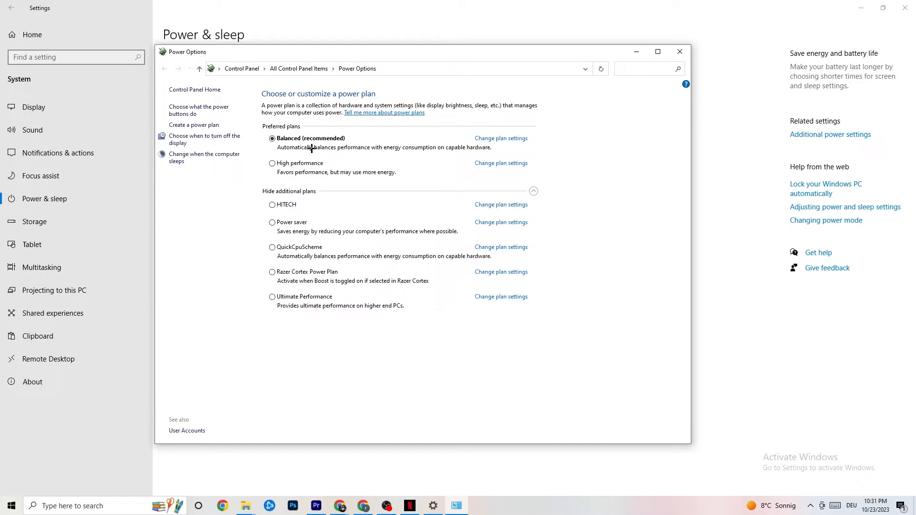
{"action": "mouse_move", "coordinate": [308, 163]}
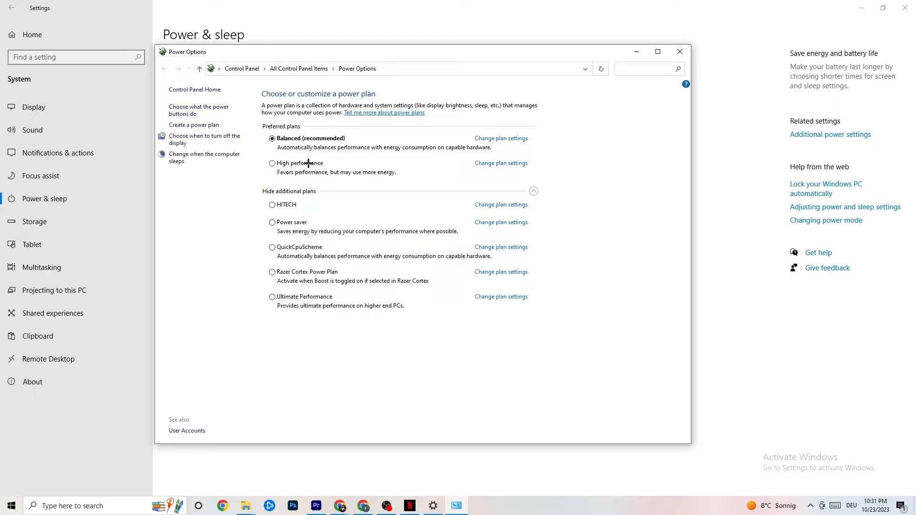
{"action": "mouse_move", "coordinate": [325, 161]}
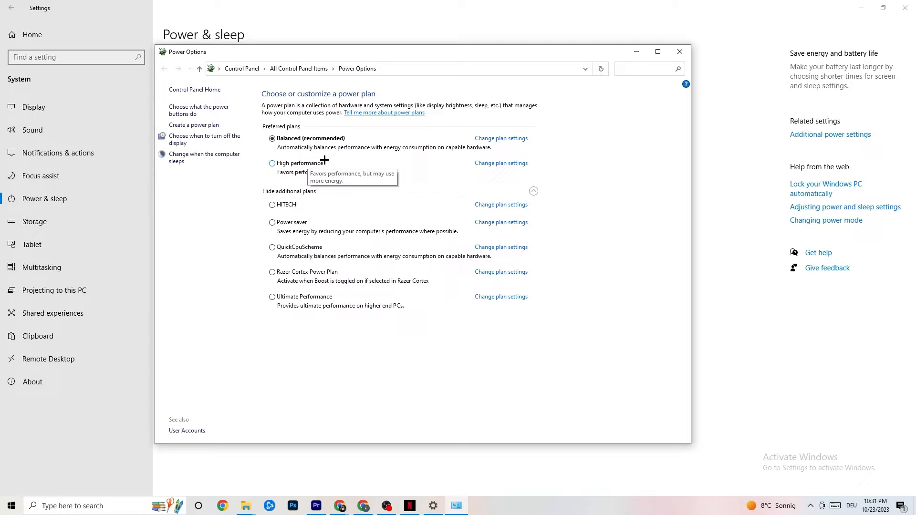
{"action": "mouse_move", "coordinate": [350, 164]}
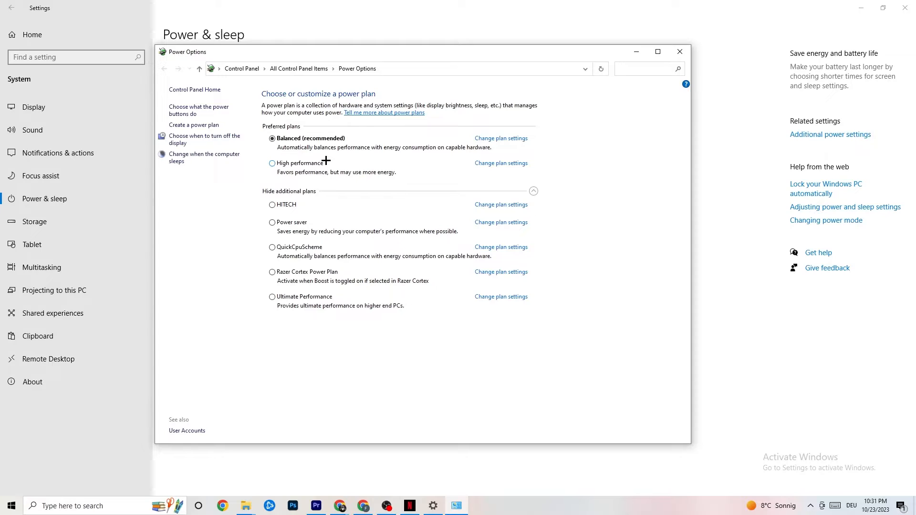
{"action": "mouse_move", "coordinate": [296, 197]}
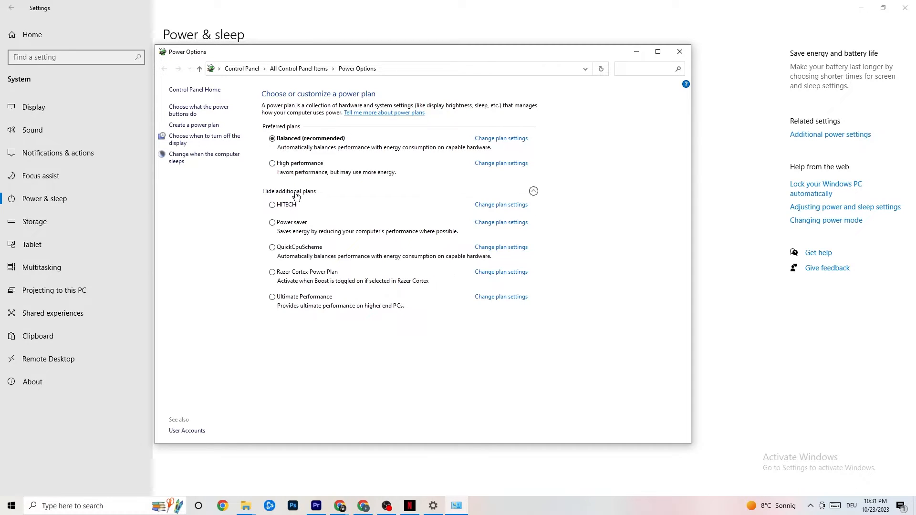
{"action": "mouse_move", "coordinate": [533, 191]}
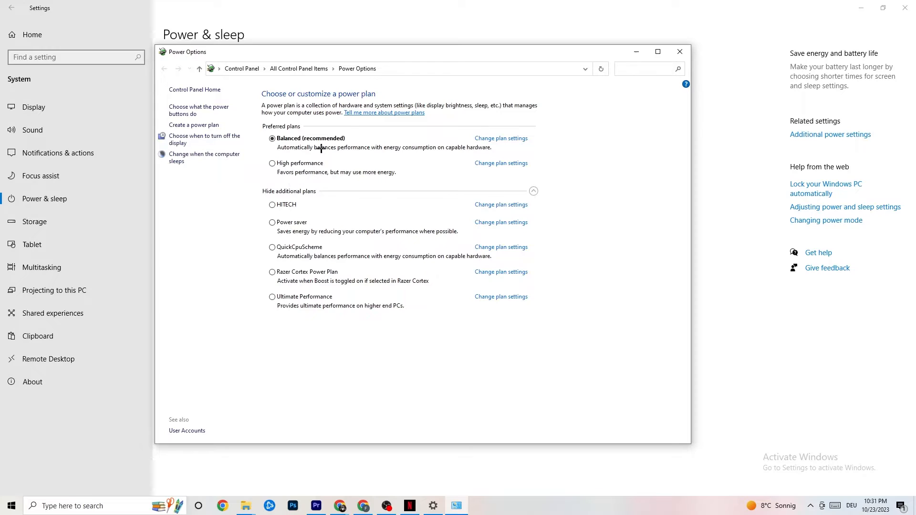
{"action": "mouse_move", "coordinate": [309, 143]}
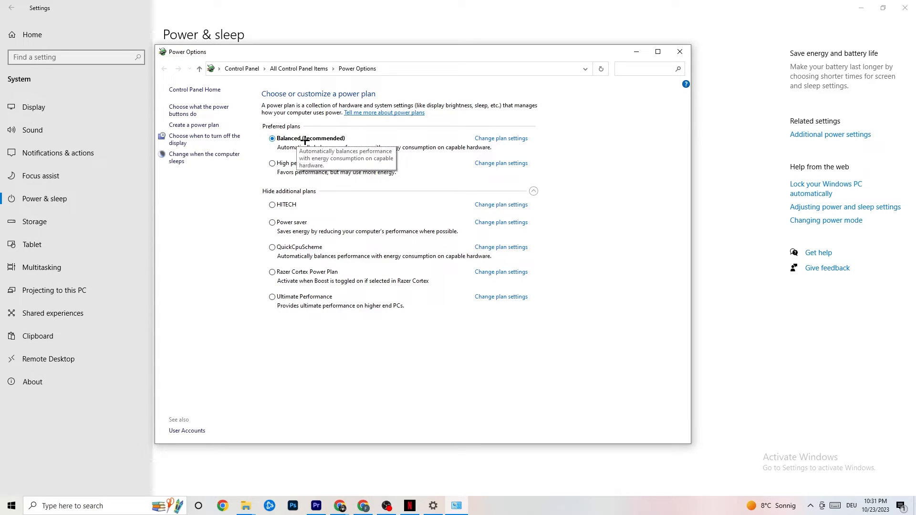
Close Power Options, leaving Balanced as the active plan
{"action": "left_click", "coordinate": [680, 52]}
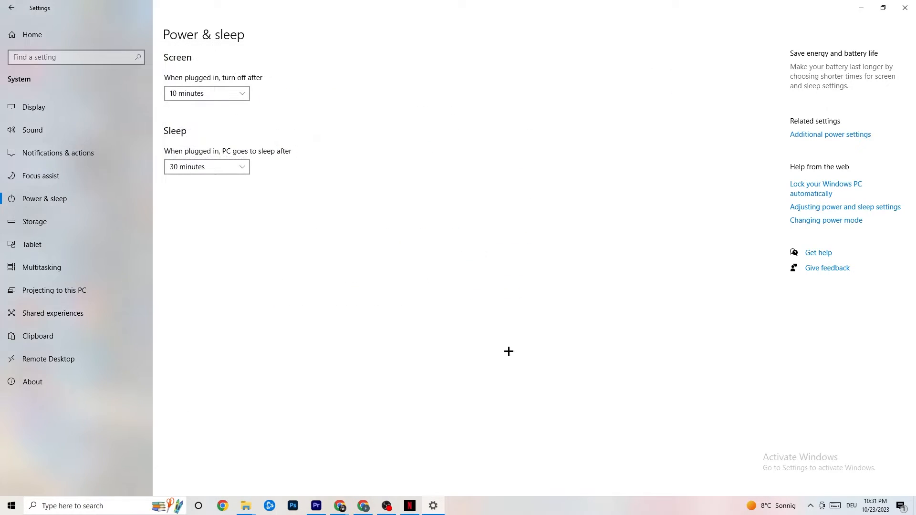
Go to Storage and the Configure Storage Sense page with its weekly schedule
{"action": "left_click", "coordinate": [34, 222]}
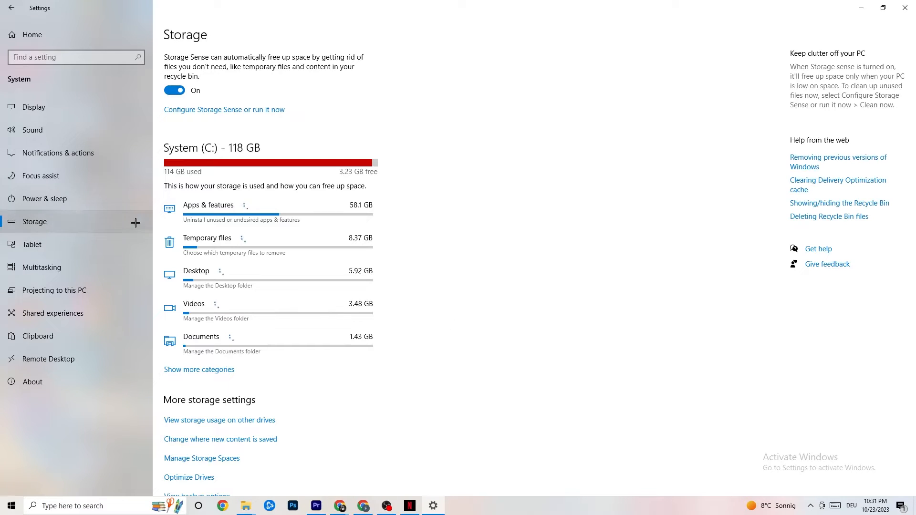
{"action": "left_click", "coordinate": [223, 109]}
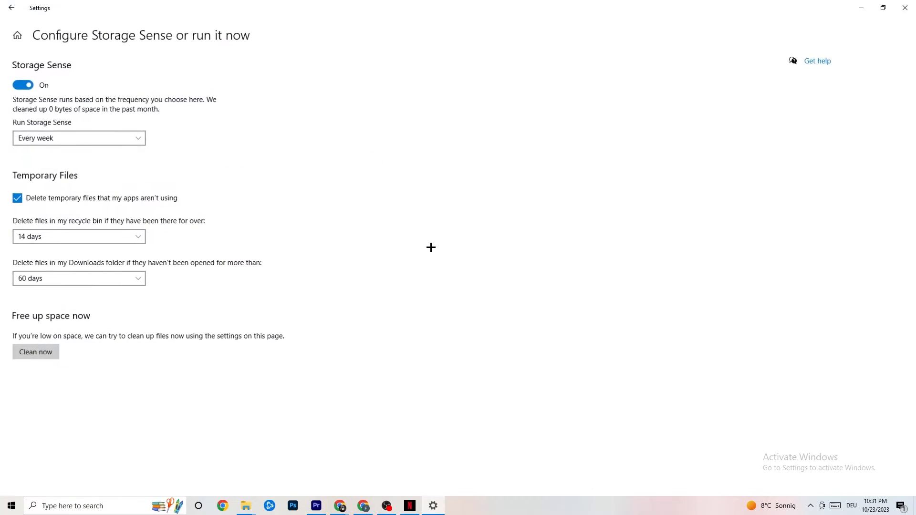
{"action": "mouse_move", "coordinate": [81, 280]}
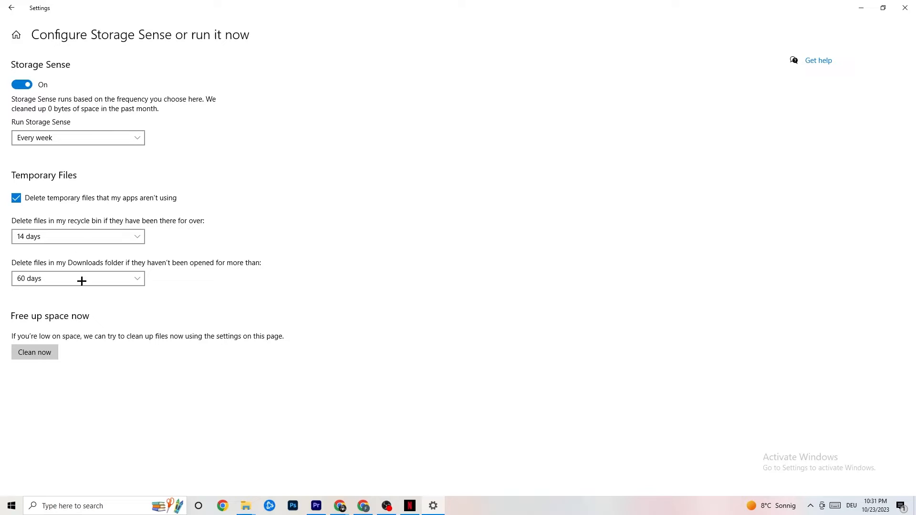
{"action": "mouse_move", "coordinate": [314, 148]}
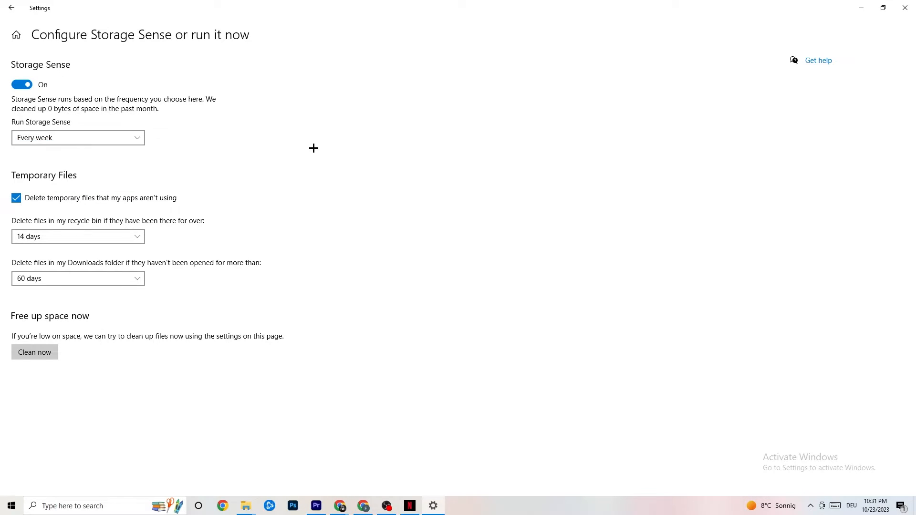
{"action": "mouse_move", "coordinate": [105, 373]}
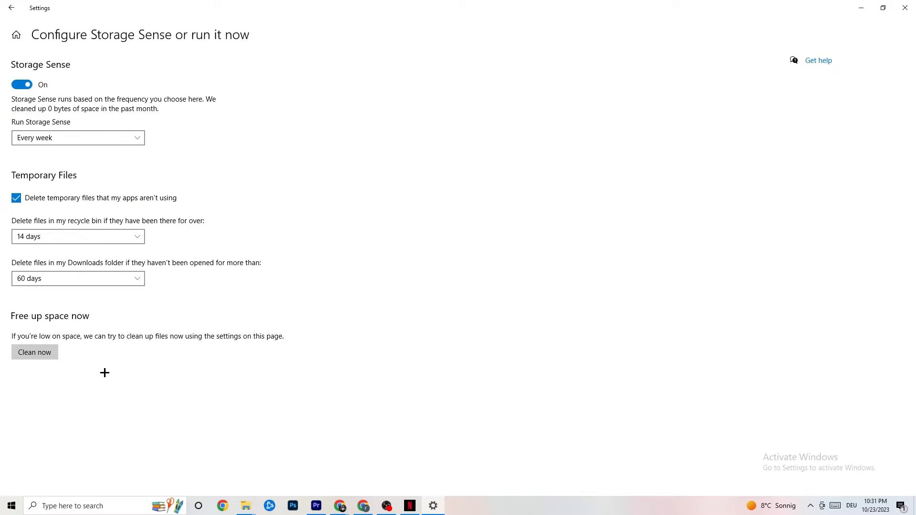
{"action": "mouse_move", "coordinate": [234, 337]}
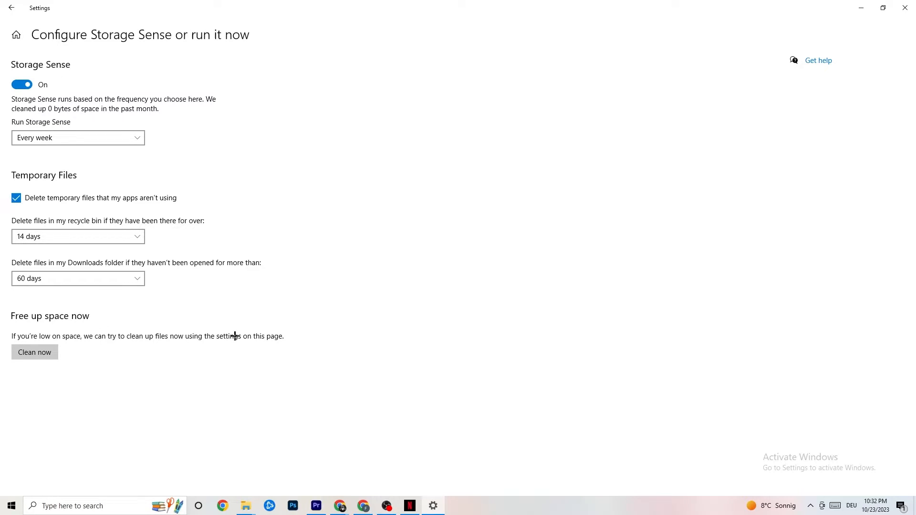
{"action": "mouse_move", "coordinate": [98, 376]}
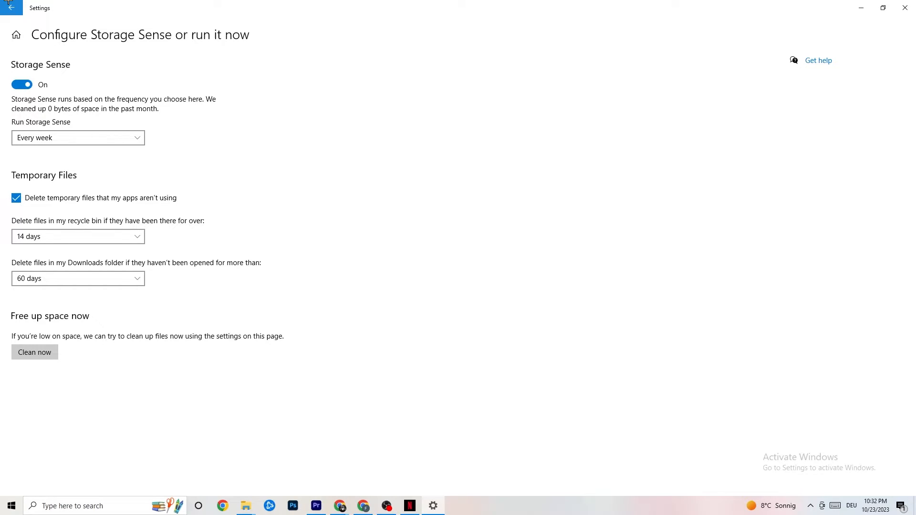
From Settings home go to Gaming, confirming Xbox Game Bar is off
{"action": "left_click", "coordinate": [11, 8]}
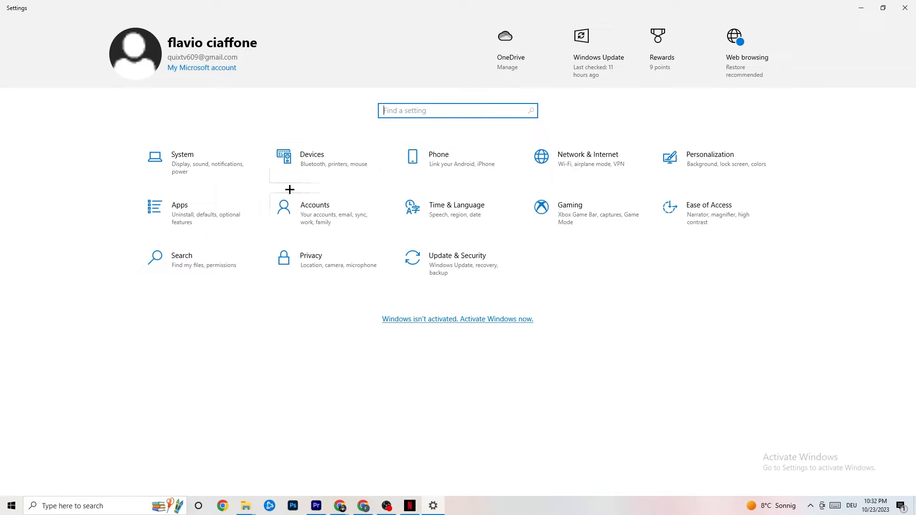
{"action": "mouse_move", "coordinate": [612, 218]}
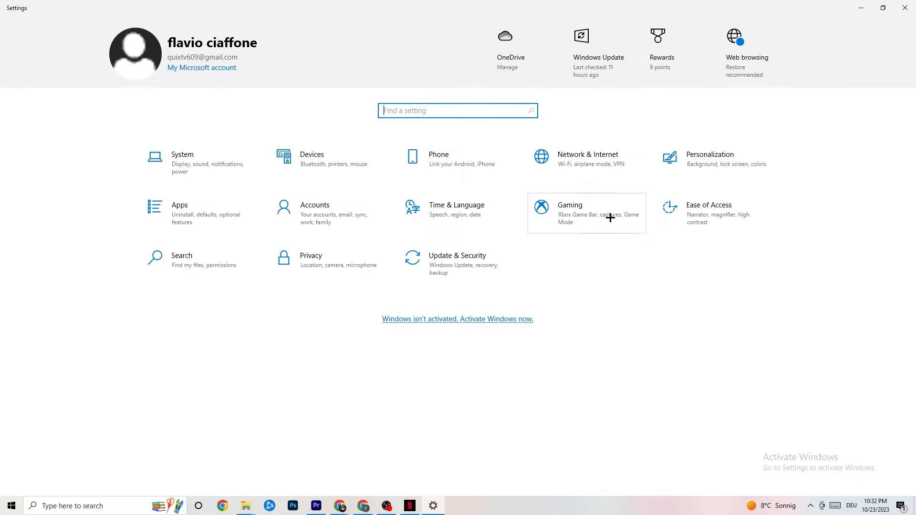
{"action": "left_click", "coordinate": [569, 204]}
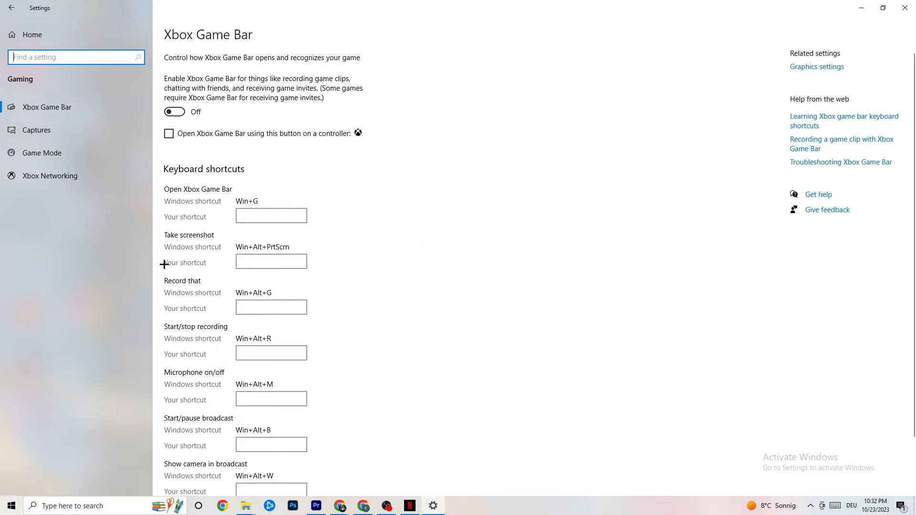
{"action": "mouse_move", "coordinate": [47, 107]}
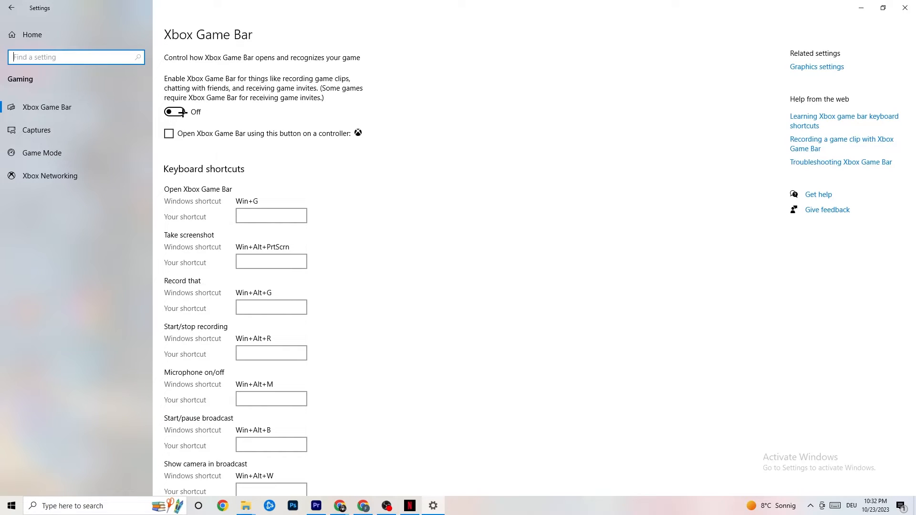
{"action": "mouse_move", "coordinate": [58, 130]}
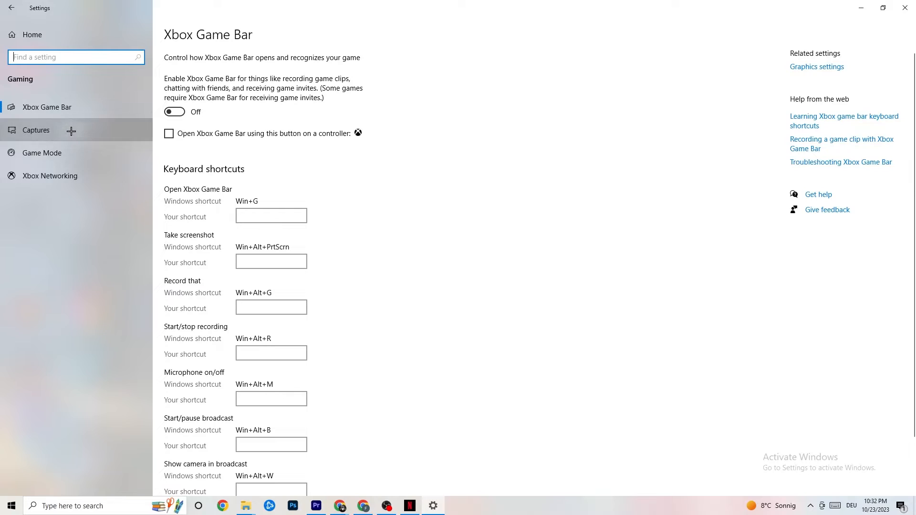
Show the Captures page with background recording and game audio both off
{"action": "left_click", "coordinate": [35, 130]}
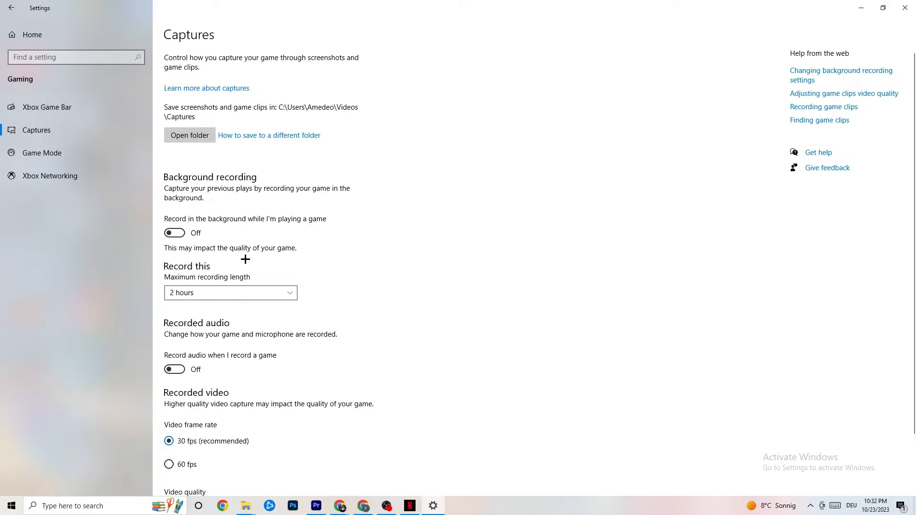
{"action": "mouse_move", "coordinate": [267, 165]}
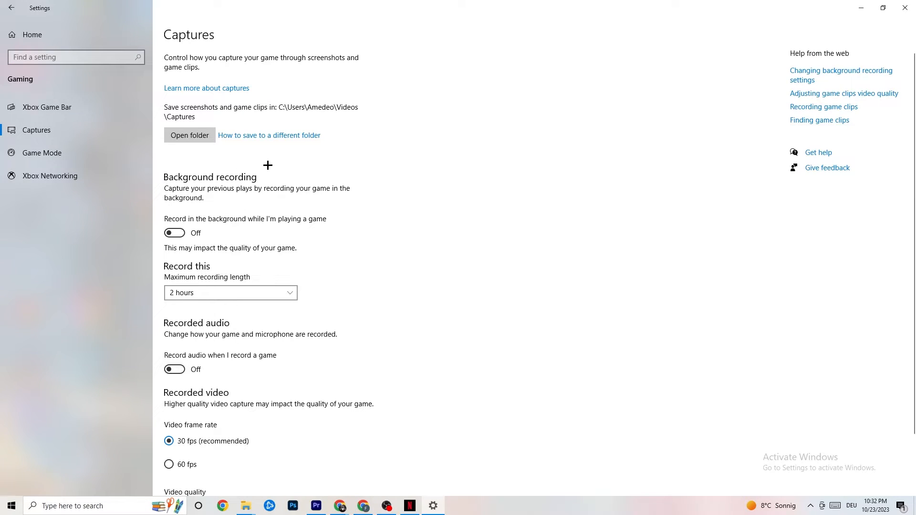
{"action": "mouse_move", "coordinate": [286, 219]}
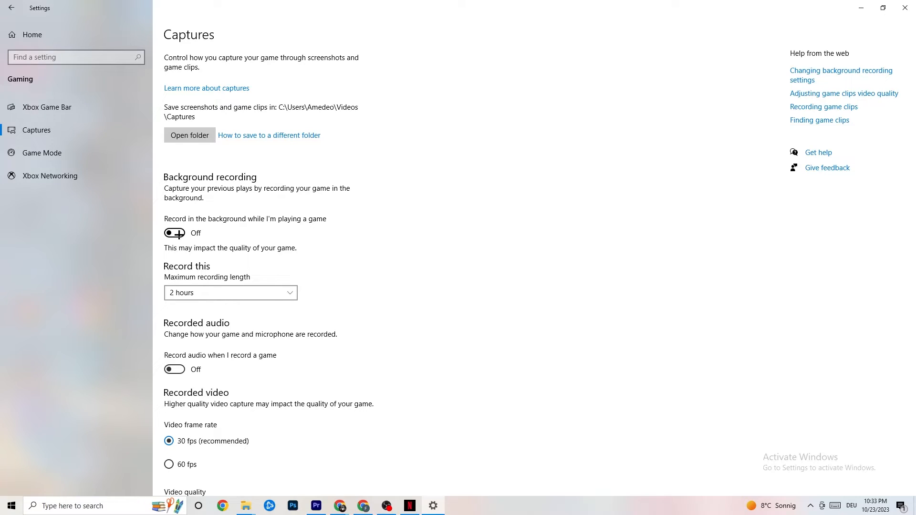
{"action": "mouse_move", "coordinate": [219, 326]}
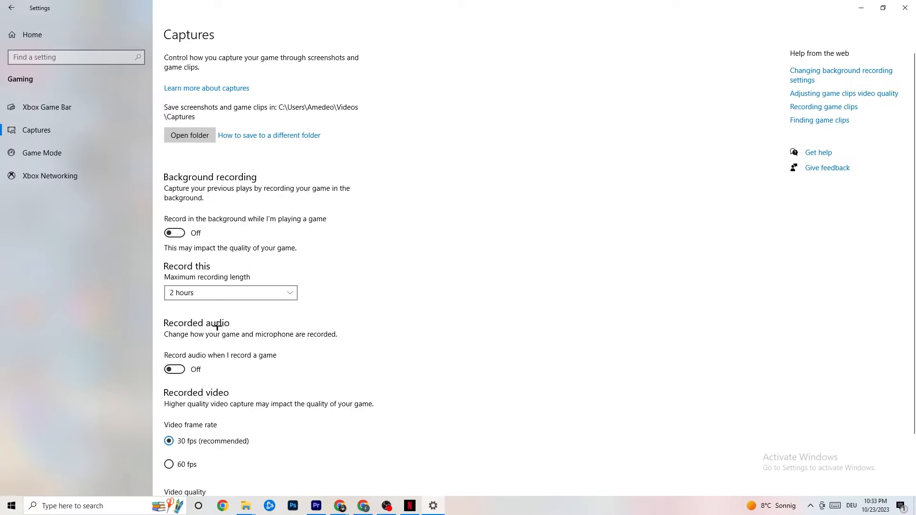
{"action": "mouse_move", "coordinate": [120, 358]}
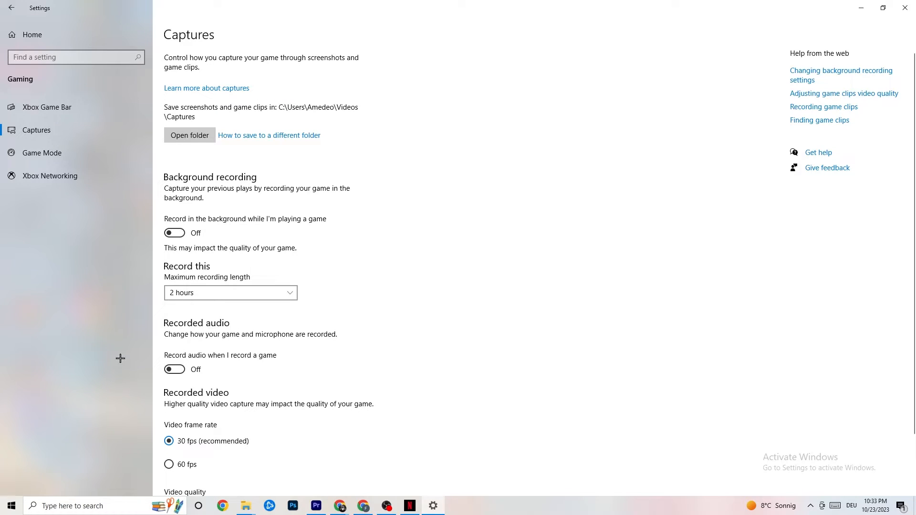
{"action": "mouse_move", "coordinate": [202, 281]}
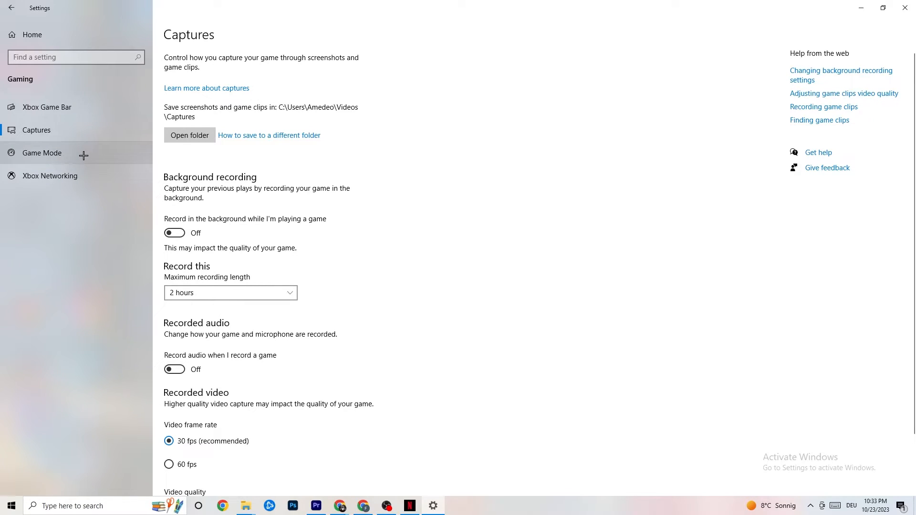
Show the Game Mode page in Gaming settings, confirming Game Mode is switched On
{"action": "left_click", "coordinate": [41, 153]}
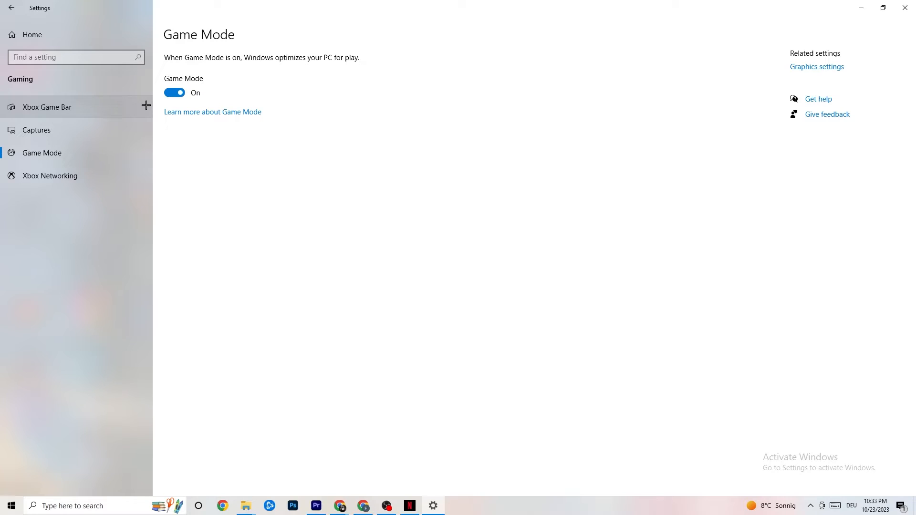
{"action": "mouse_move", "coordinate": [192, 103]}
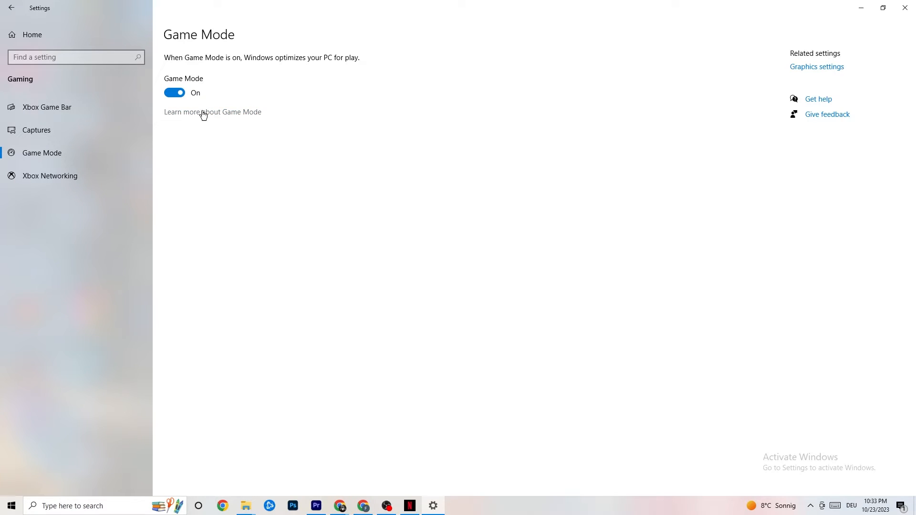
{"action": "mouse_move", "coordinate": [327, 37]}
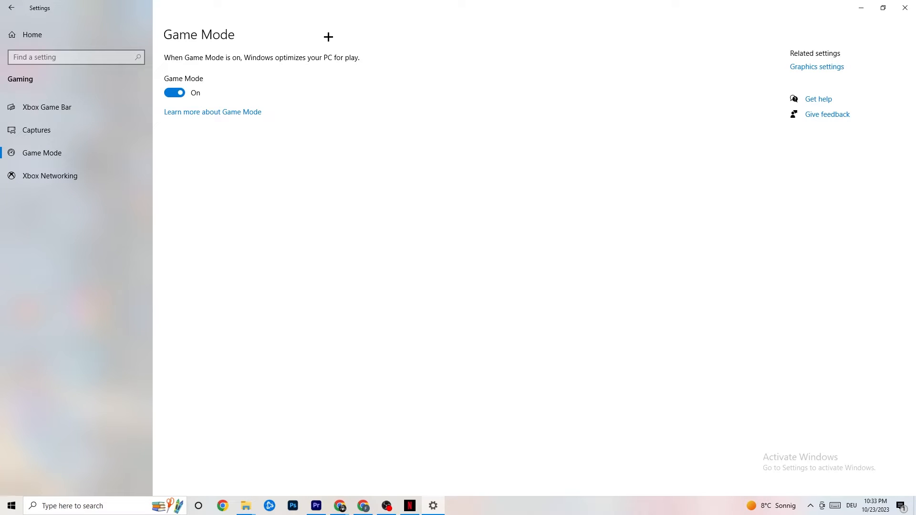
{"action": "mouse_move", "coordinate": [382, 109]}
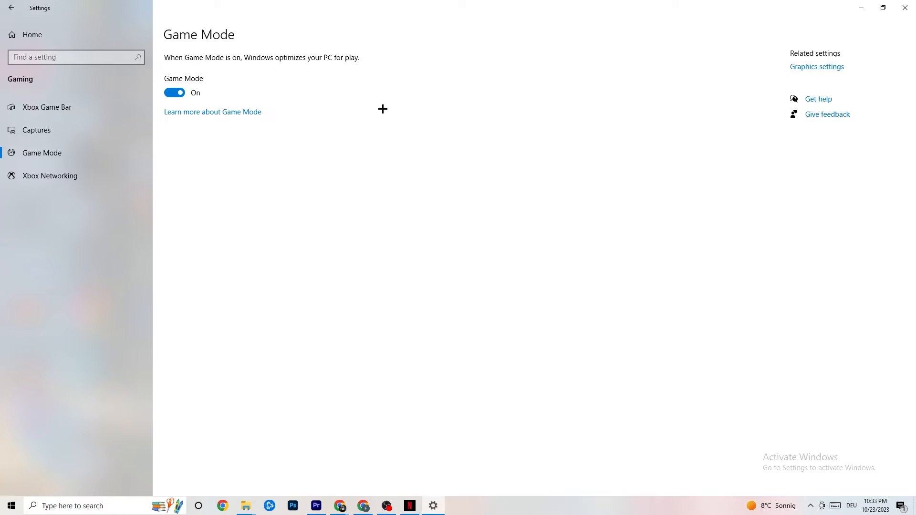
Go to Update & Security and view its Troubleshoot page with no recommended troubleshooters
{"action": "left_click", "coordinate": [11, 8]}
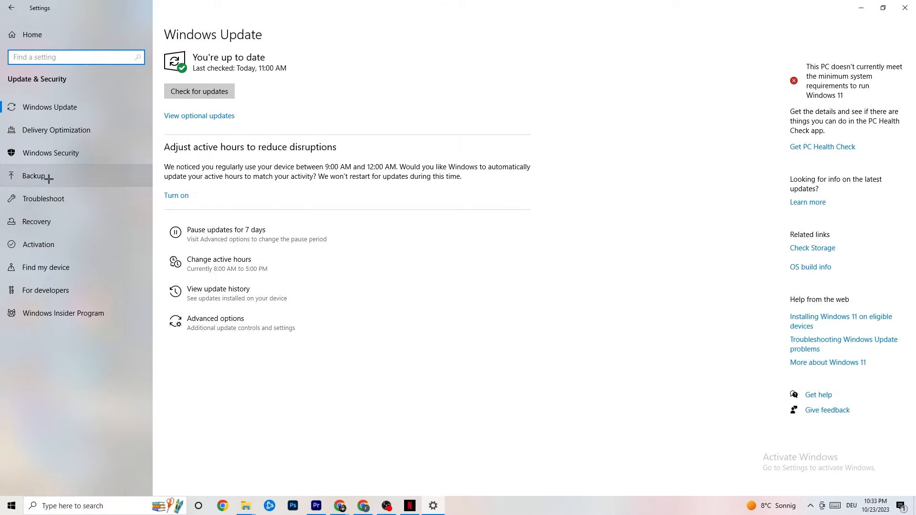
{"action": "left_click", "coordinate": [43, 199]}
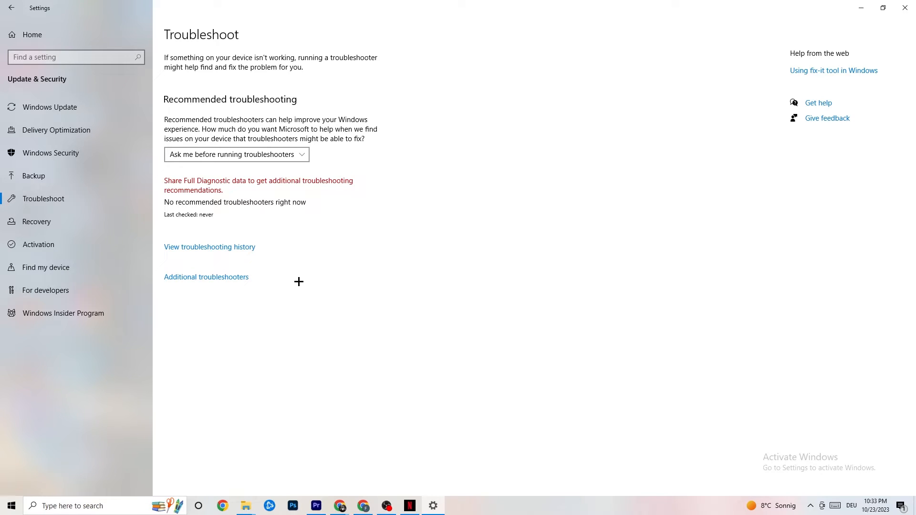
{"action": "mouse_move", "coordinate": [124, 244]}
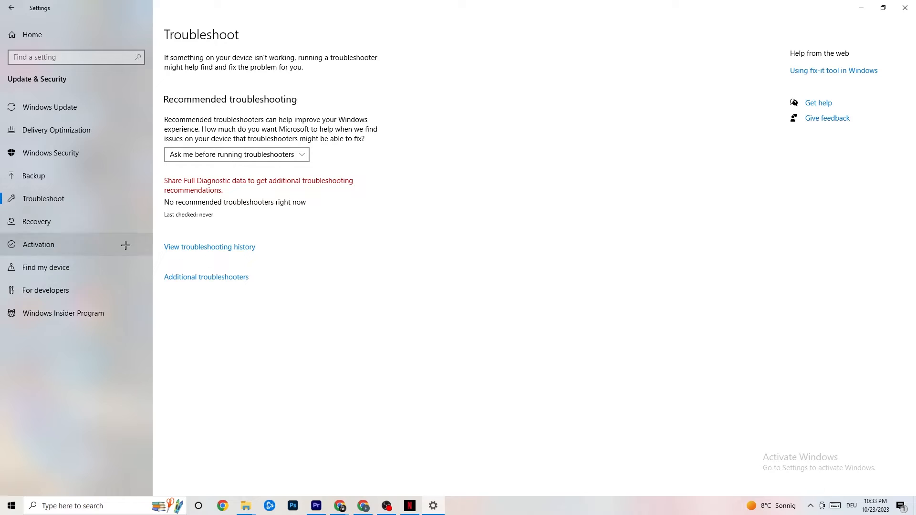
{"action": "mouse_move", "coordinate": [75, 107]}
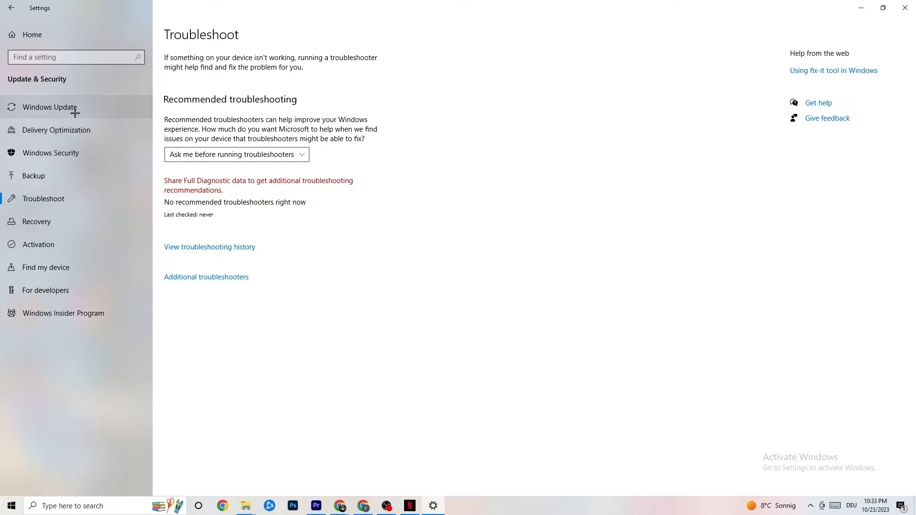
Return to the Windows Update page showing 'You're up to date' as of 11:00 AM today
{"action": "left_click", "coordinate": [49, 107]}
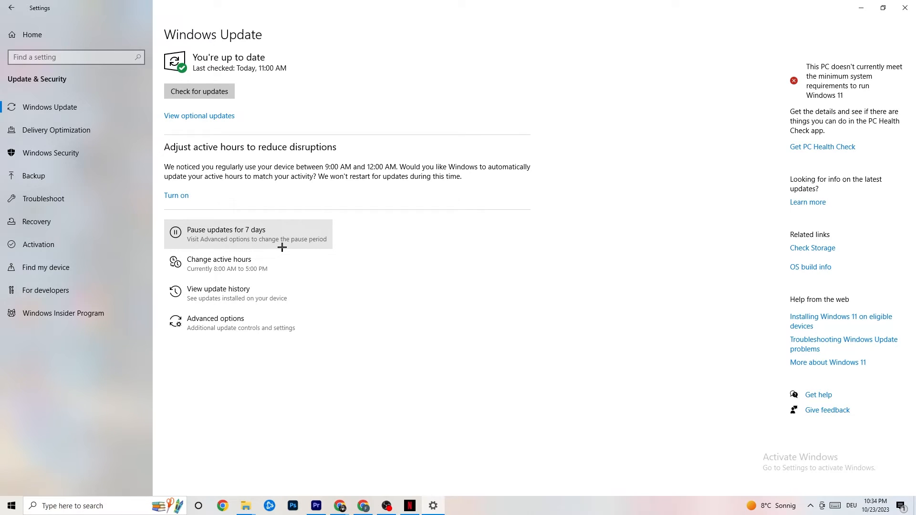
{"action": "mouse_move", "coordinate": [191, 60]}
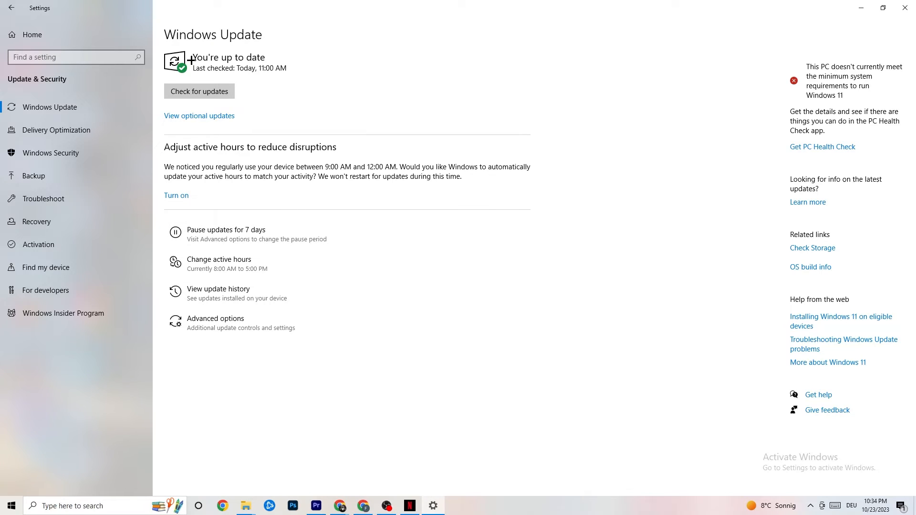
{"action": "mouse_move", "coordinate": [252, 82]}
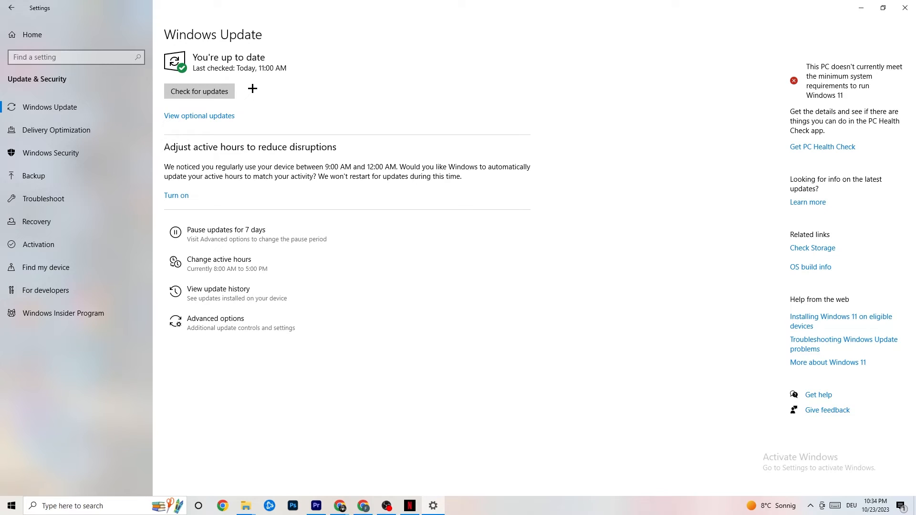
{"action": "mouse_move", "coordinate": [677, 98]}
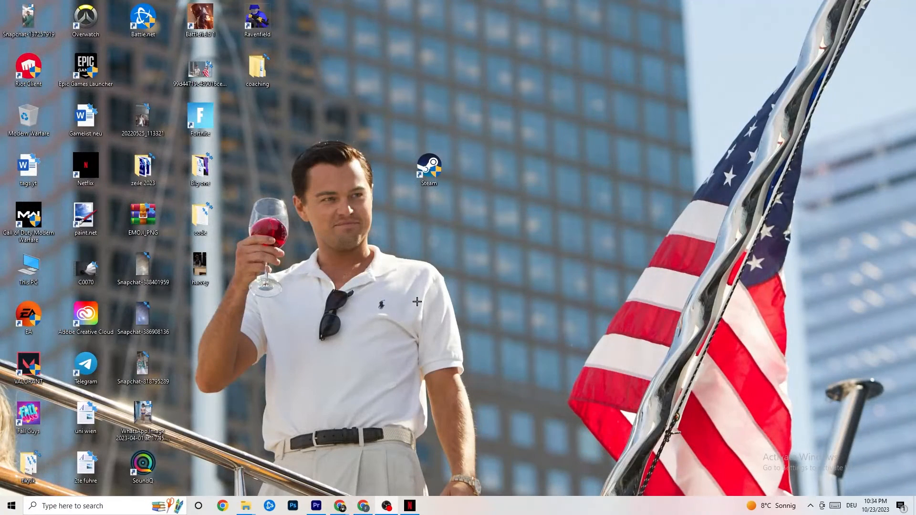
{"action": "mouse_move", "coordinate": [432, 289]}
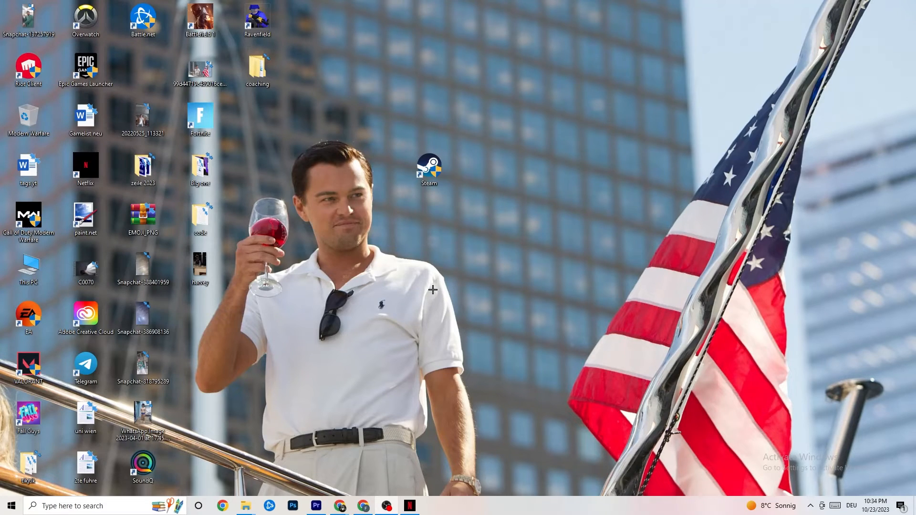